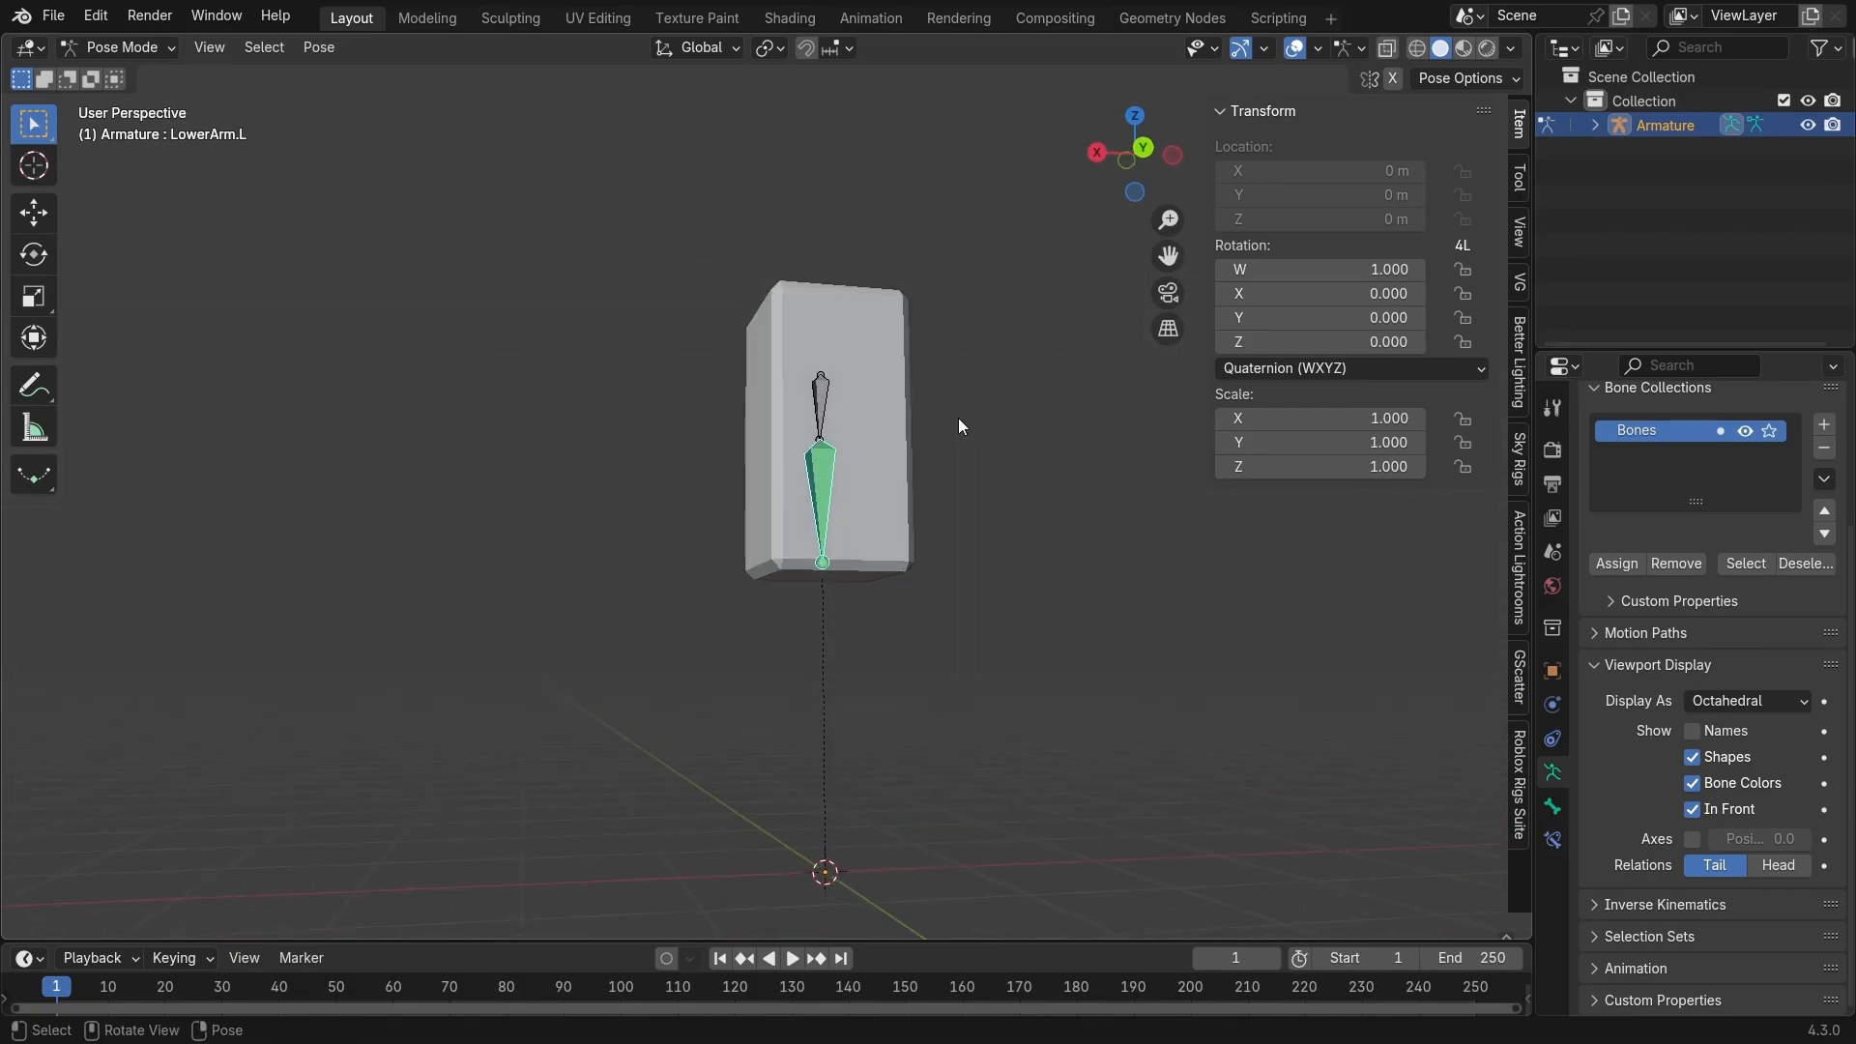
{"action": "mouse_move", "coordinate": [953, 431]}
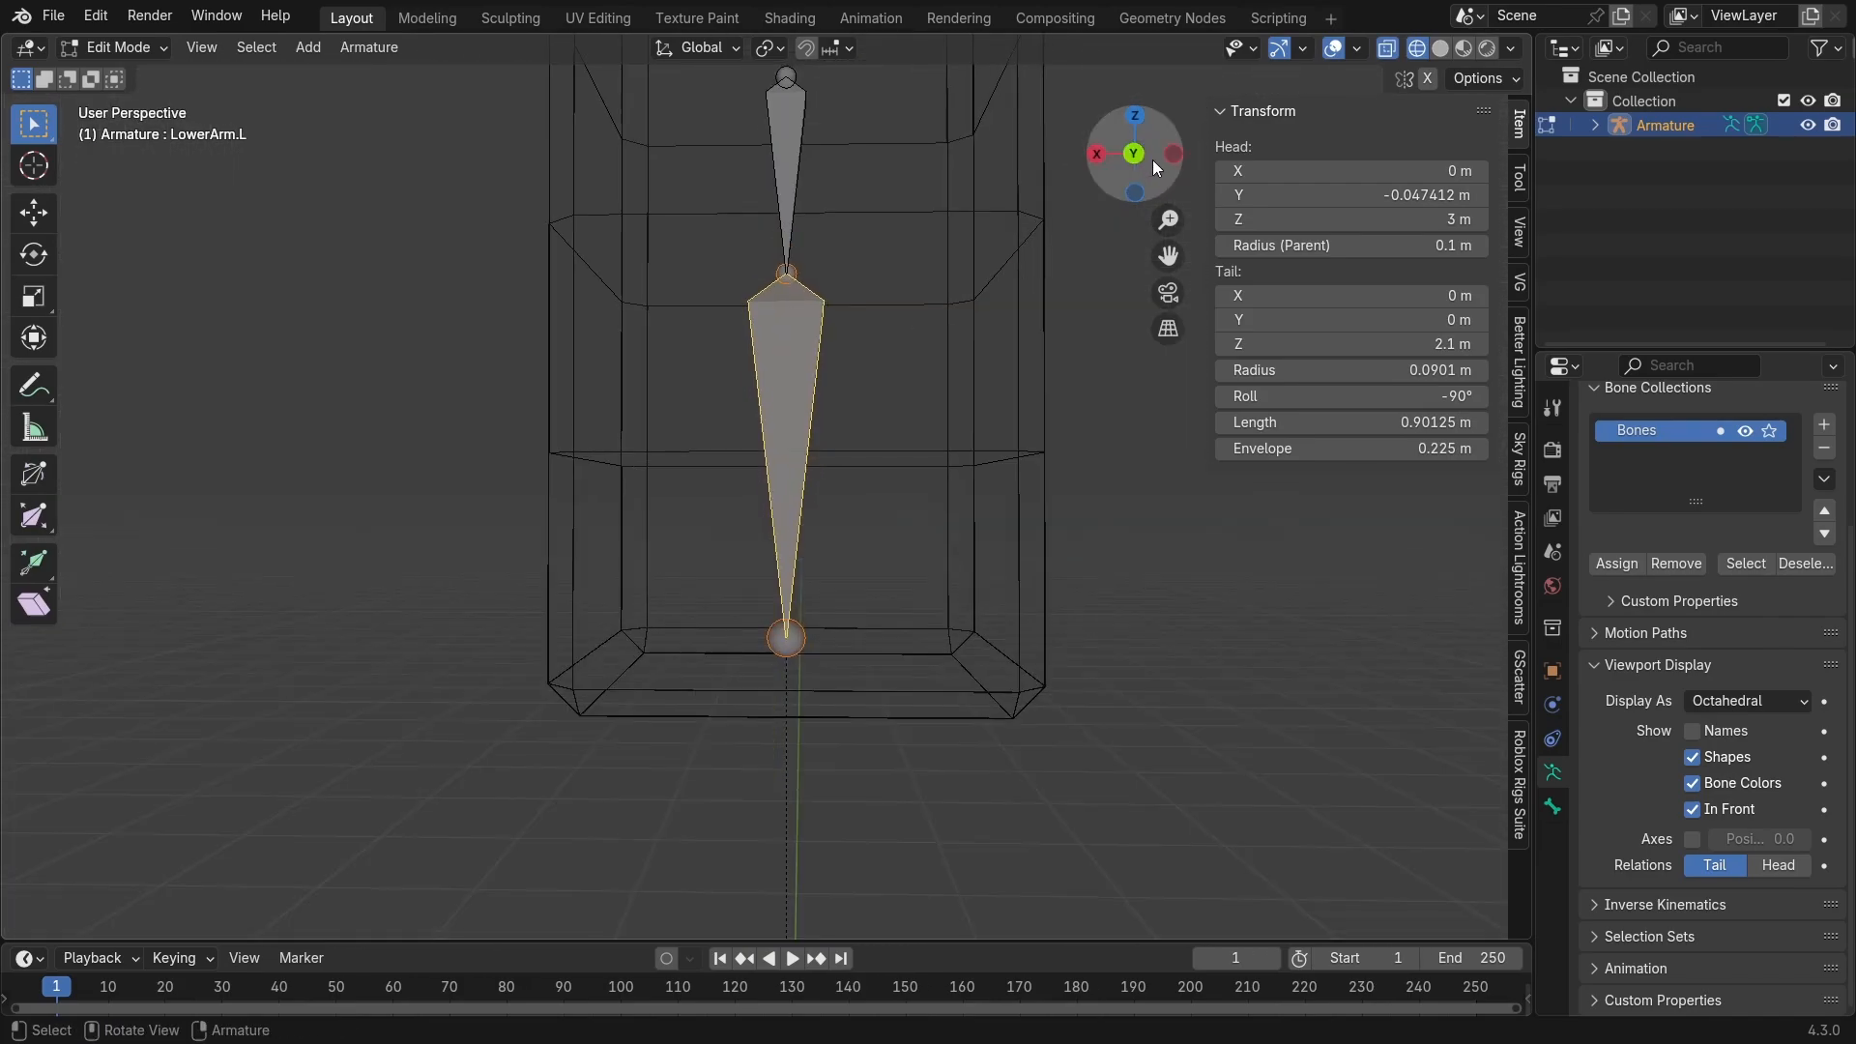
- From back orthographic view, subdivide LowerArm.L into two bones and reselect the R64 mesh
{"action": "left_click", "coordinate": [1135, 152]}
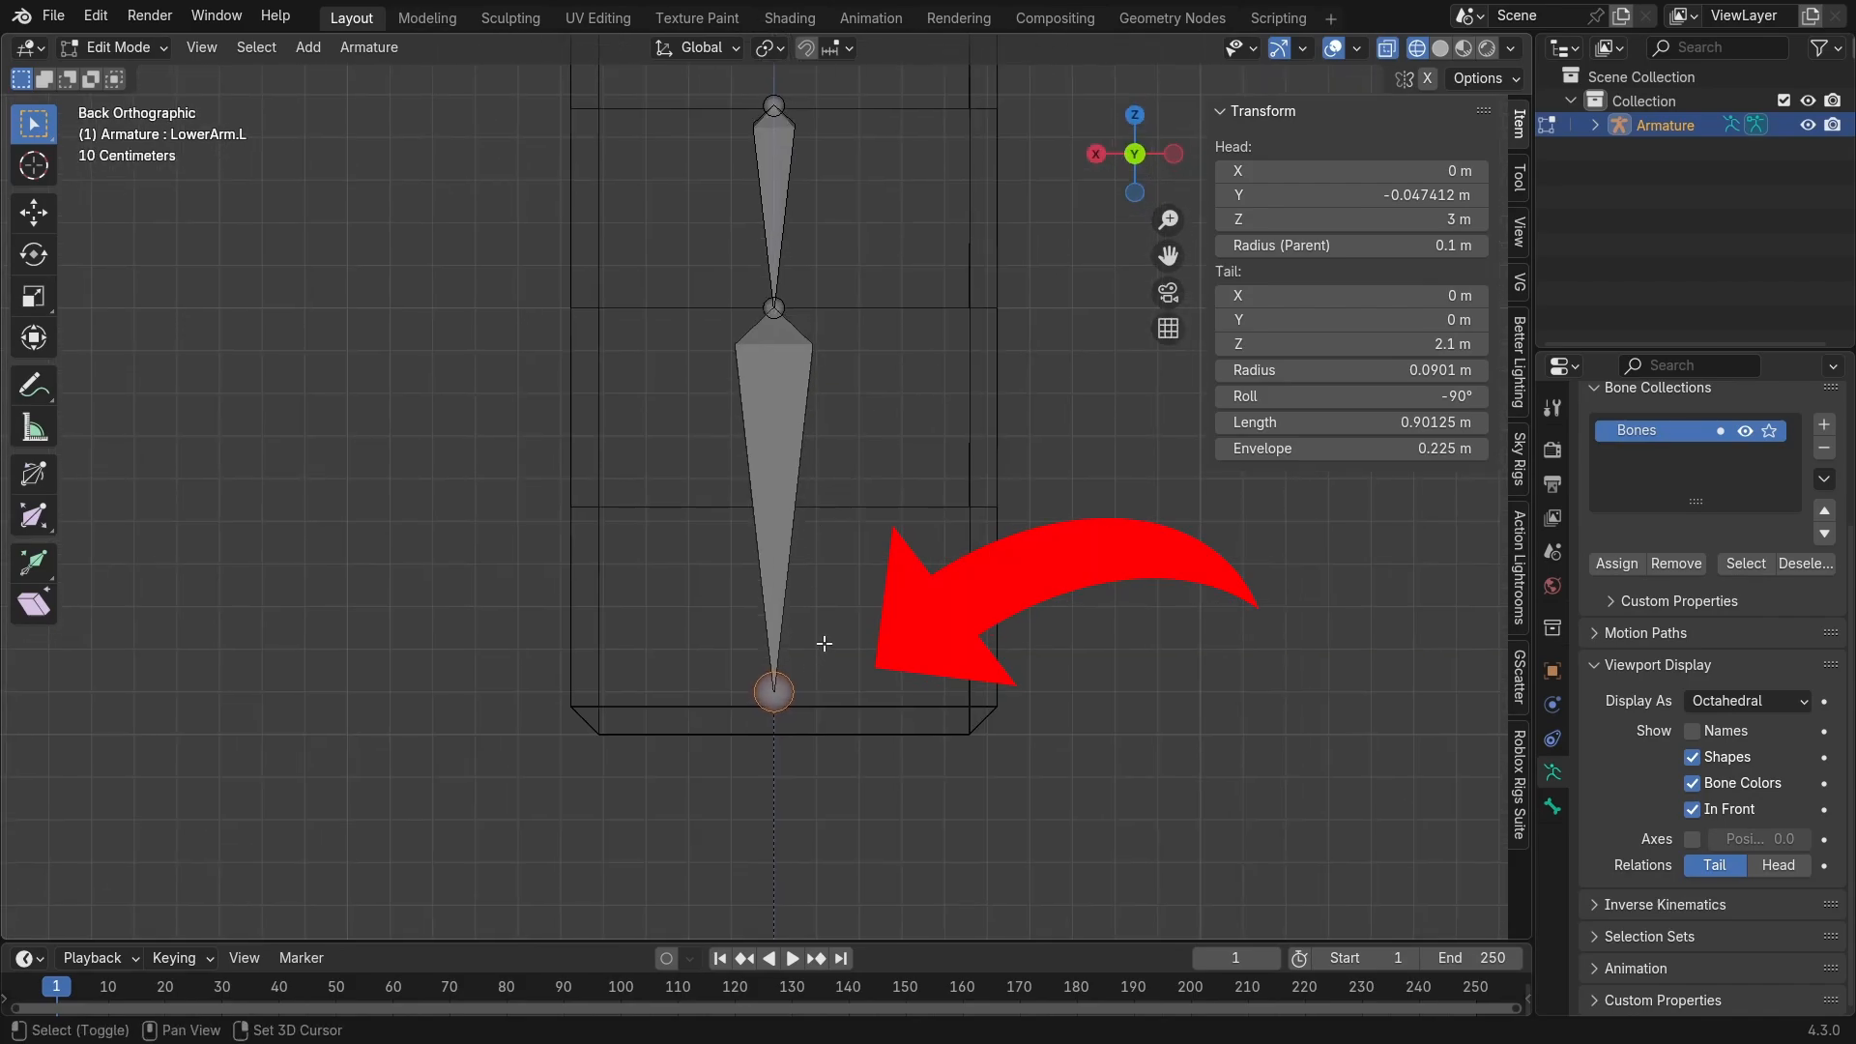
{"action": "key", "text": "g"}
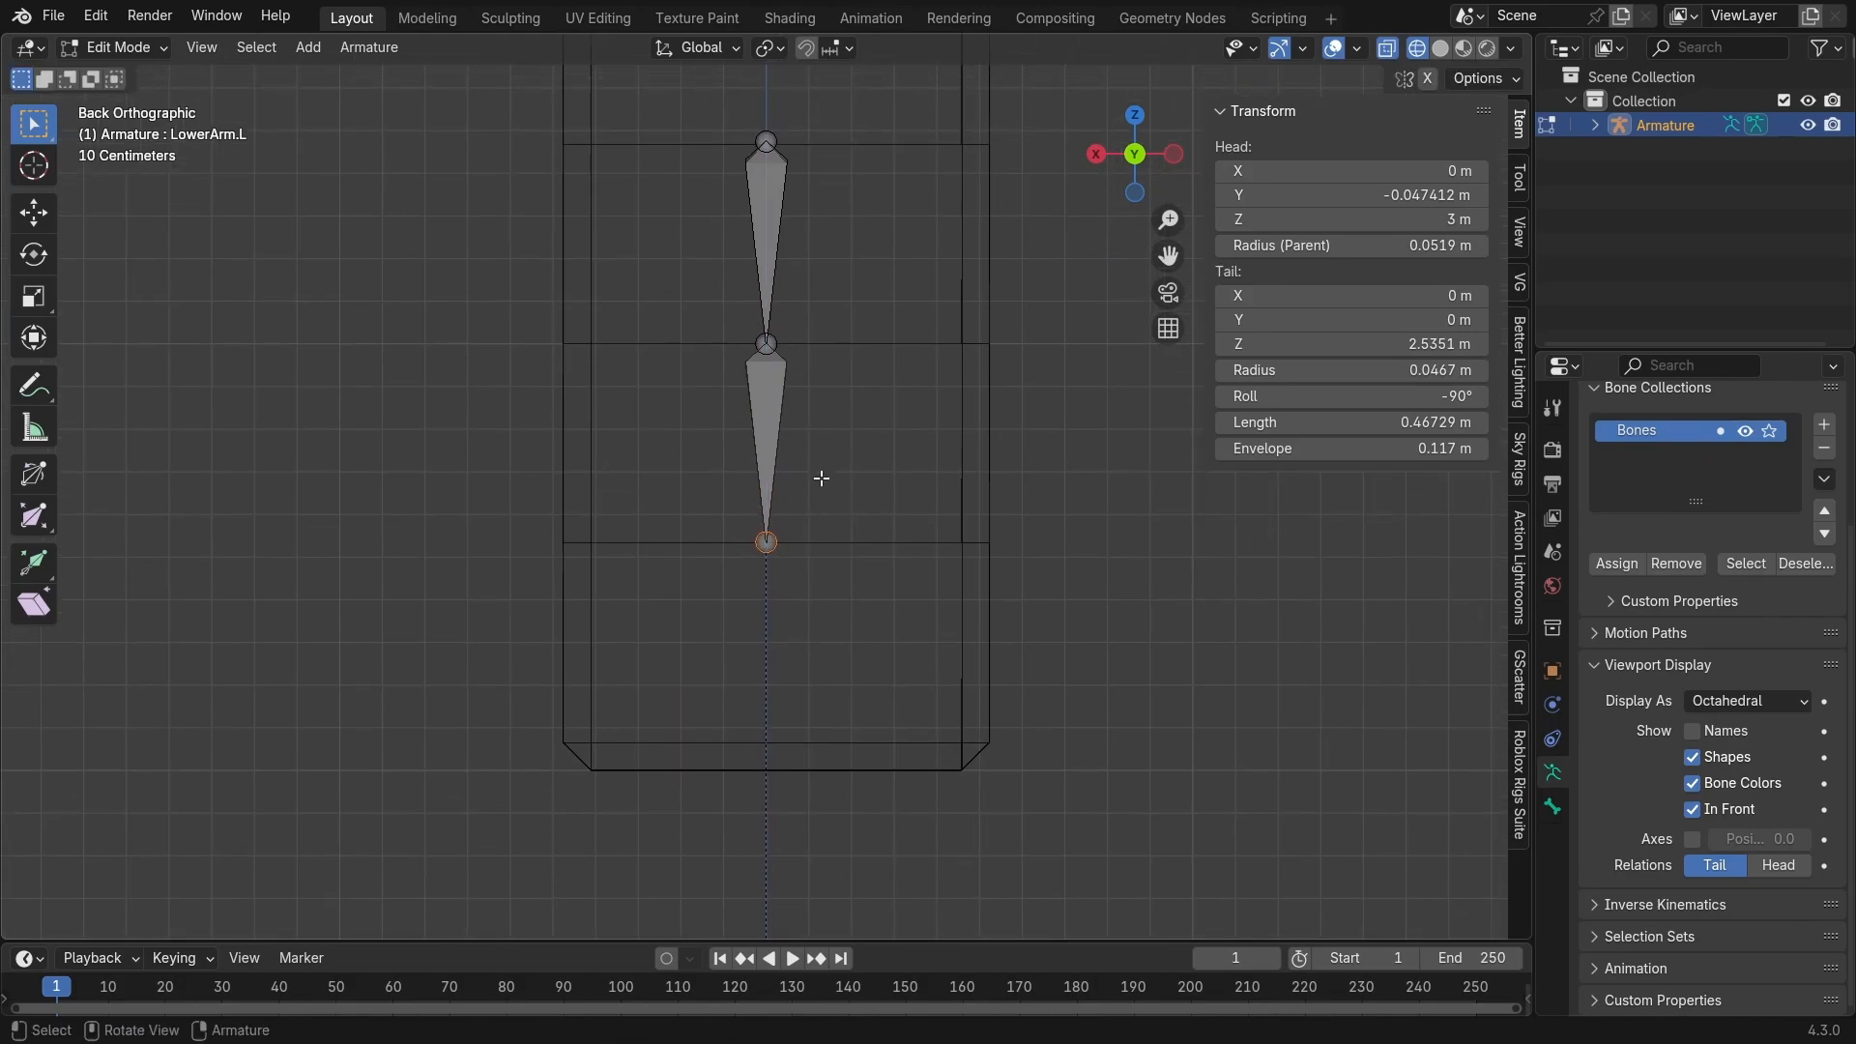
{"action": "key", "text": "e"}
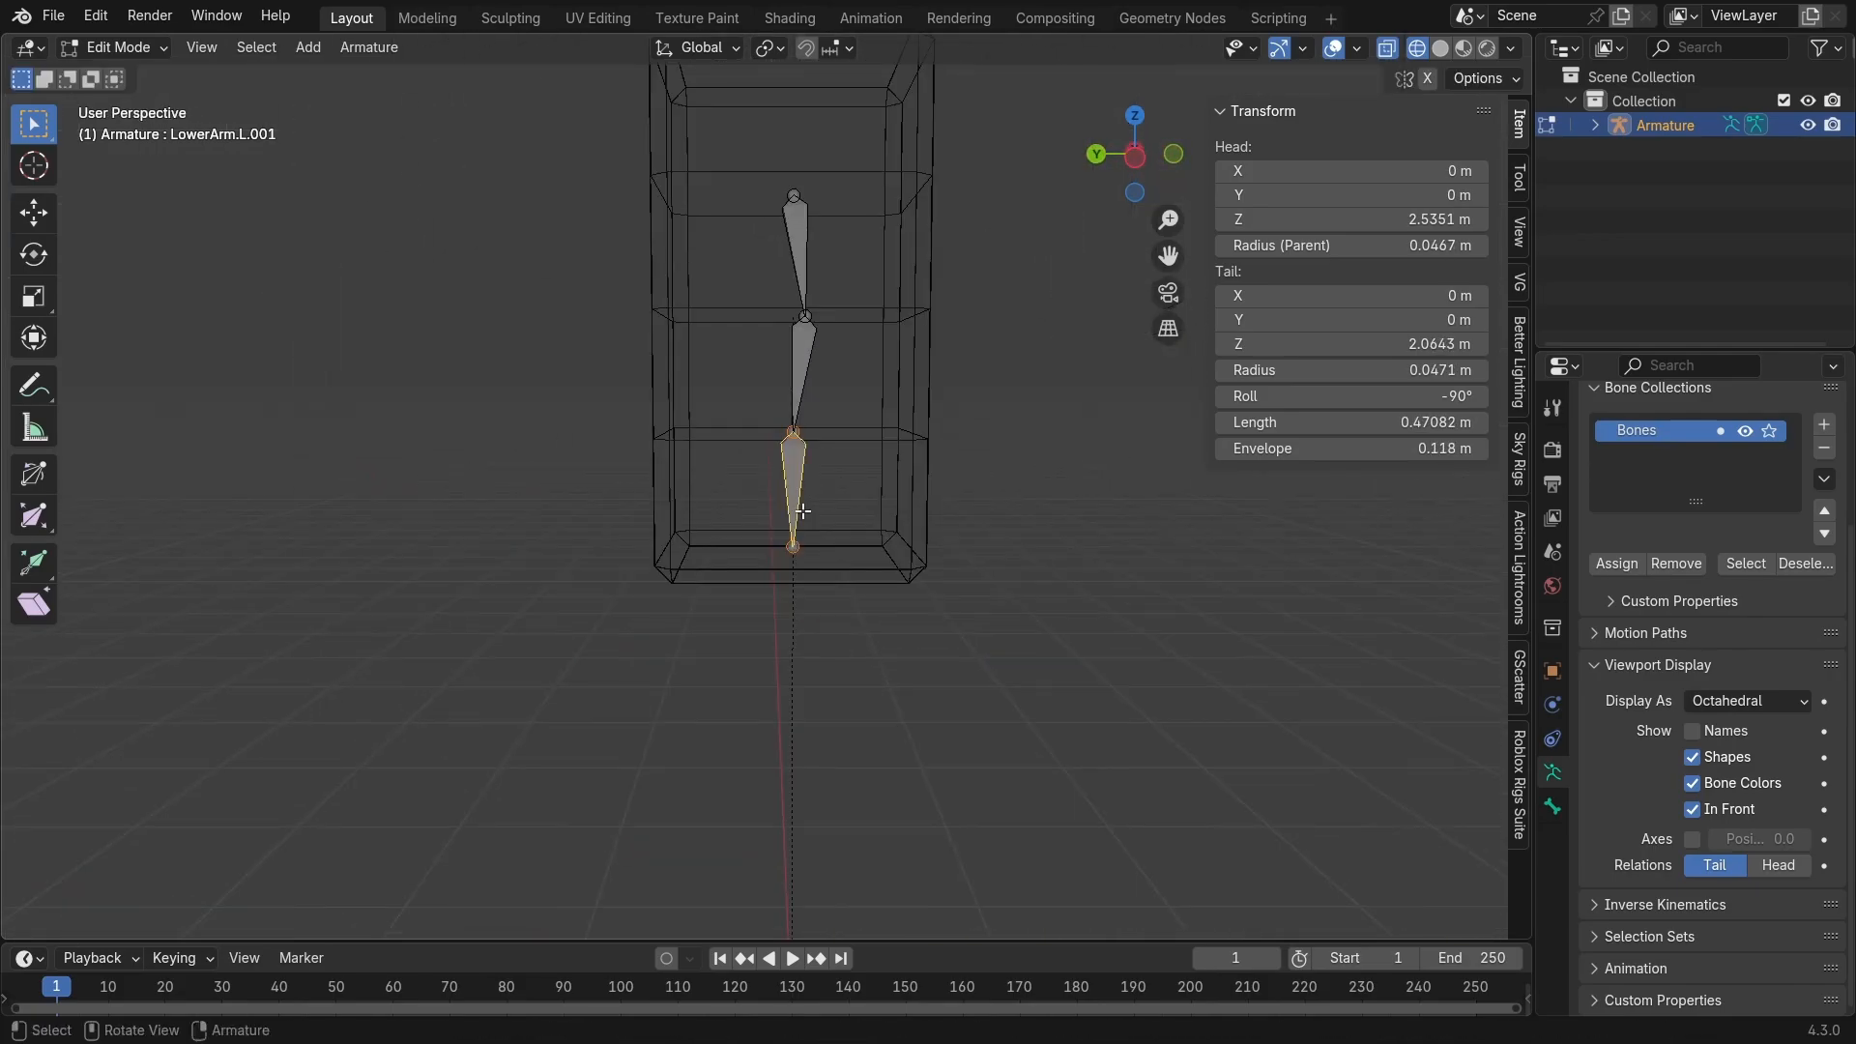
{"action": "type", "text": "han"}
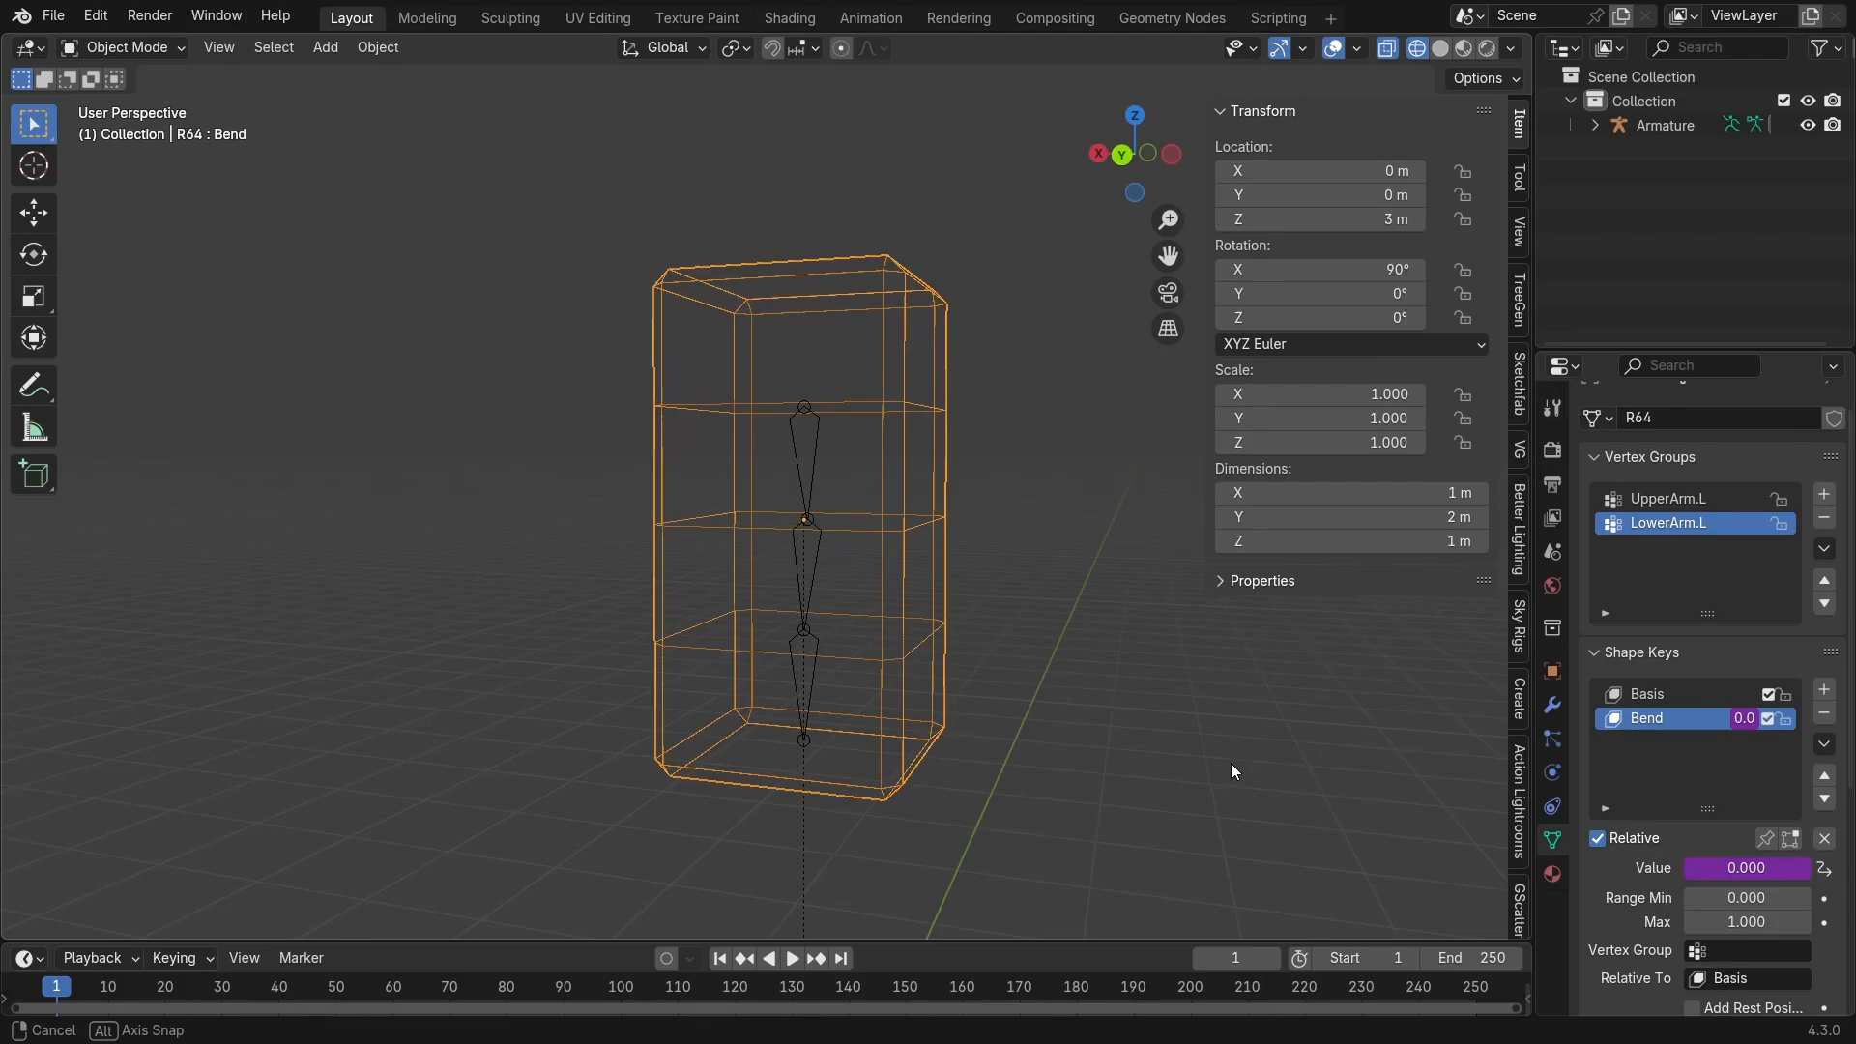
- Create a Wrist.L vertex group on the arm mesh and enter Weight Paint mode
{"action": "left_click", "coordinate": [1822, 493]}
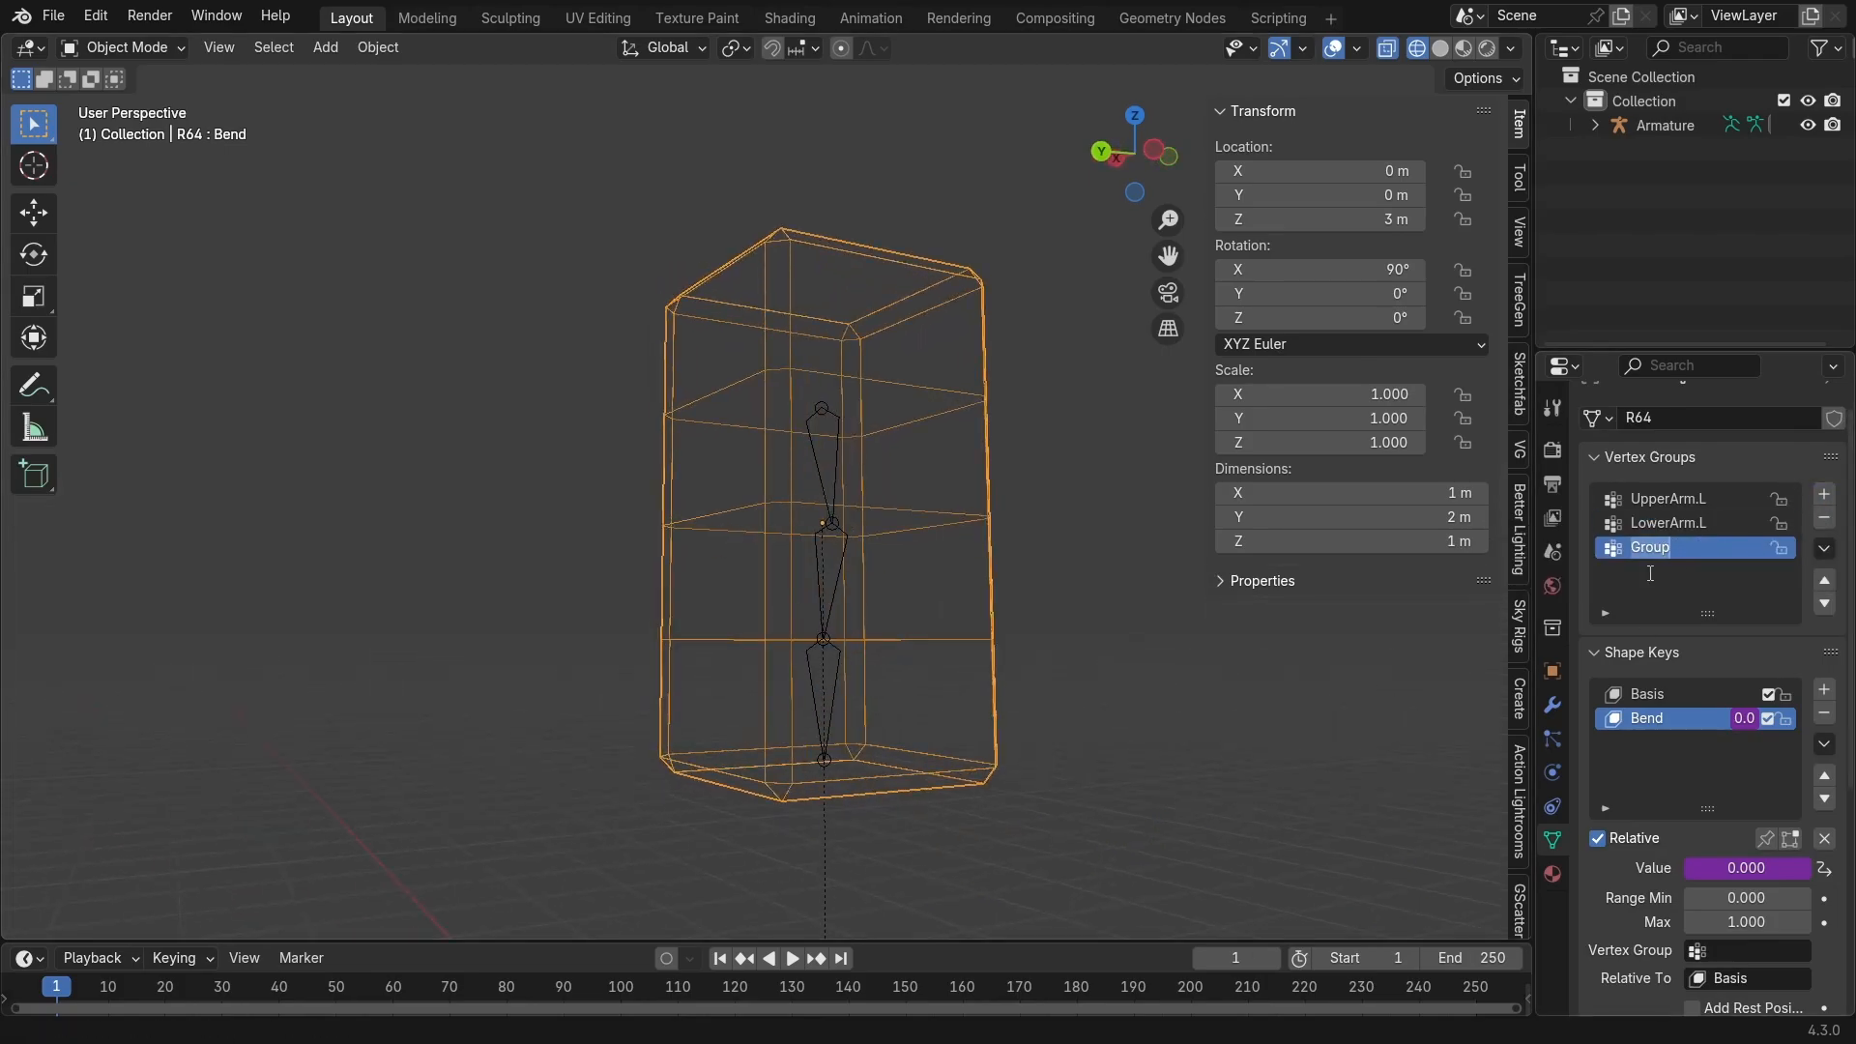
{"action": "type", "text": "Wrist.L"}
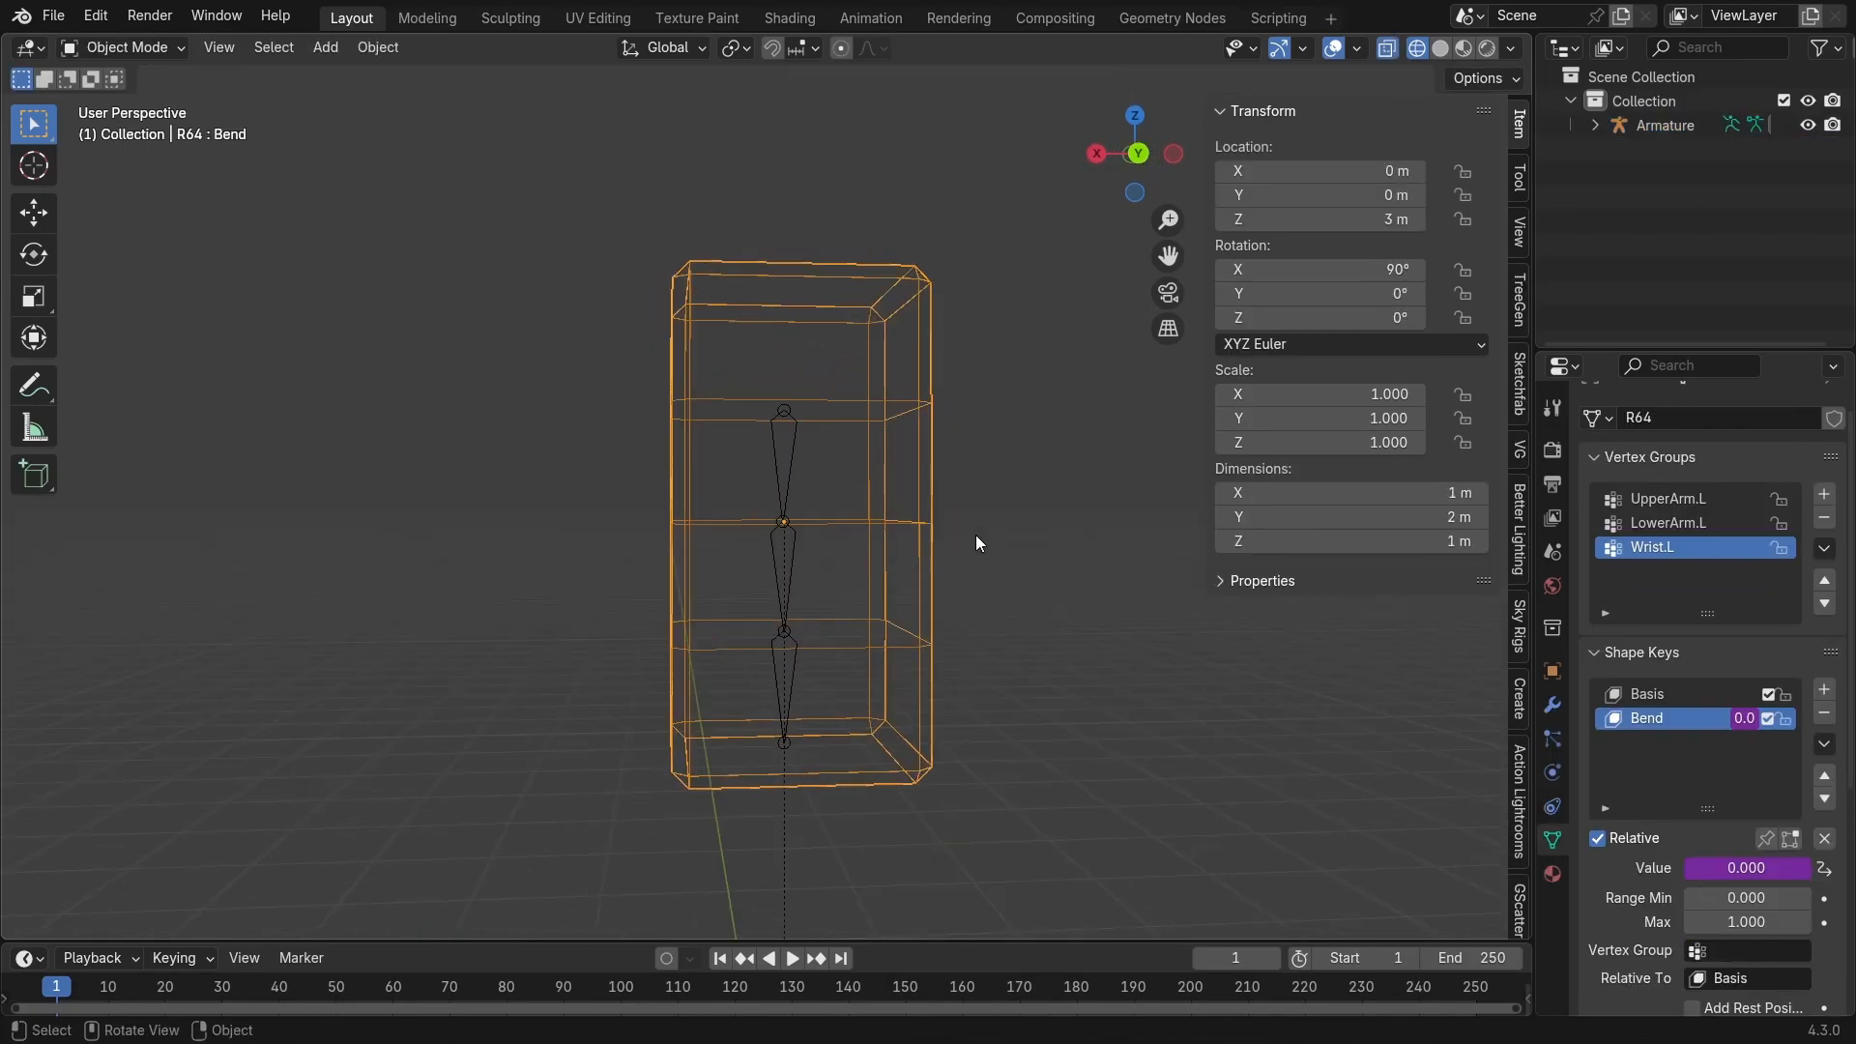
{"action": "left_click", "coordinate": [124, 47]}
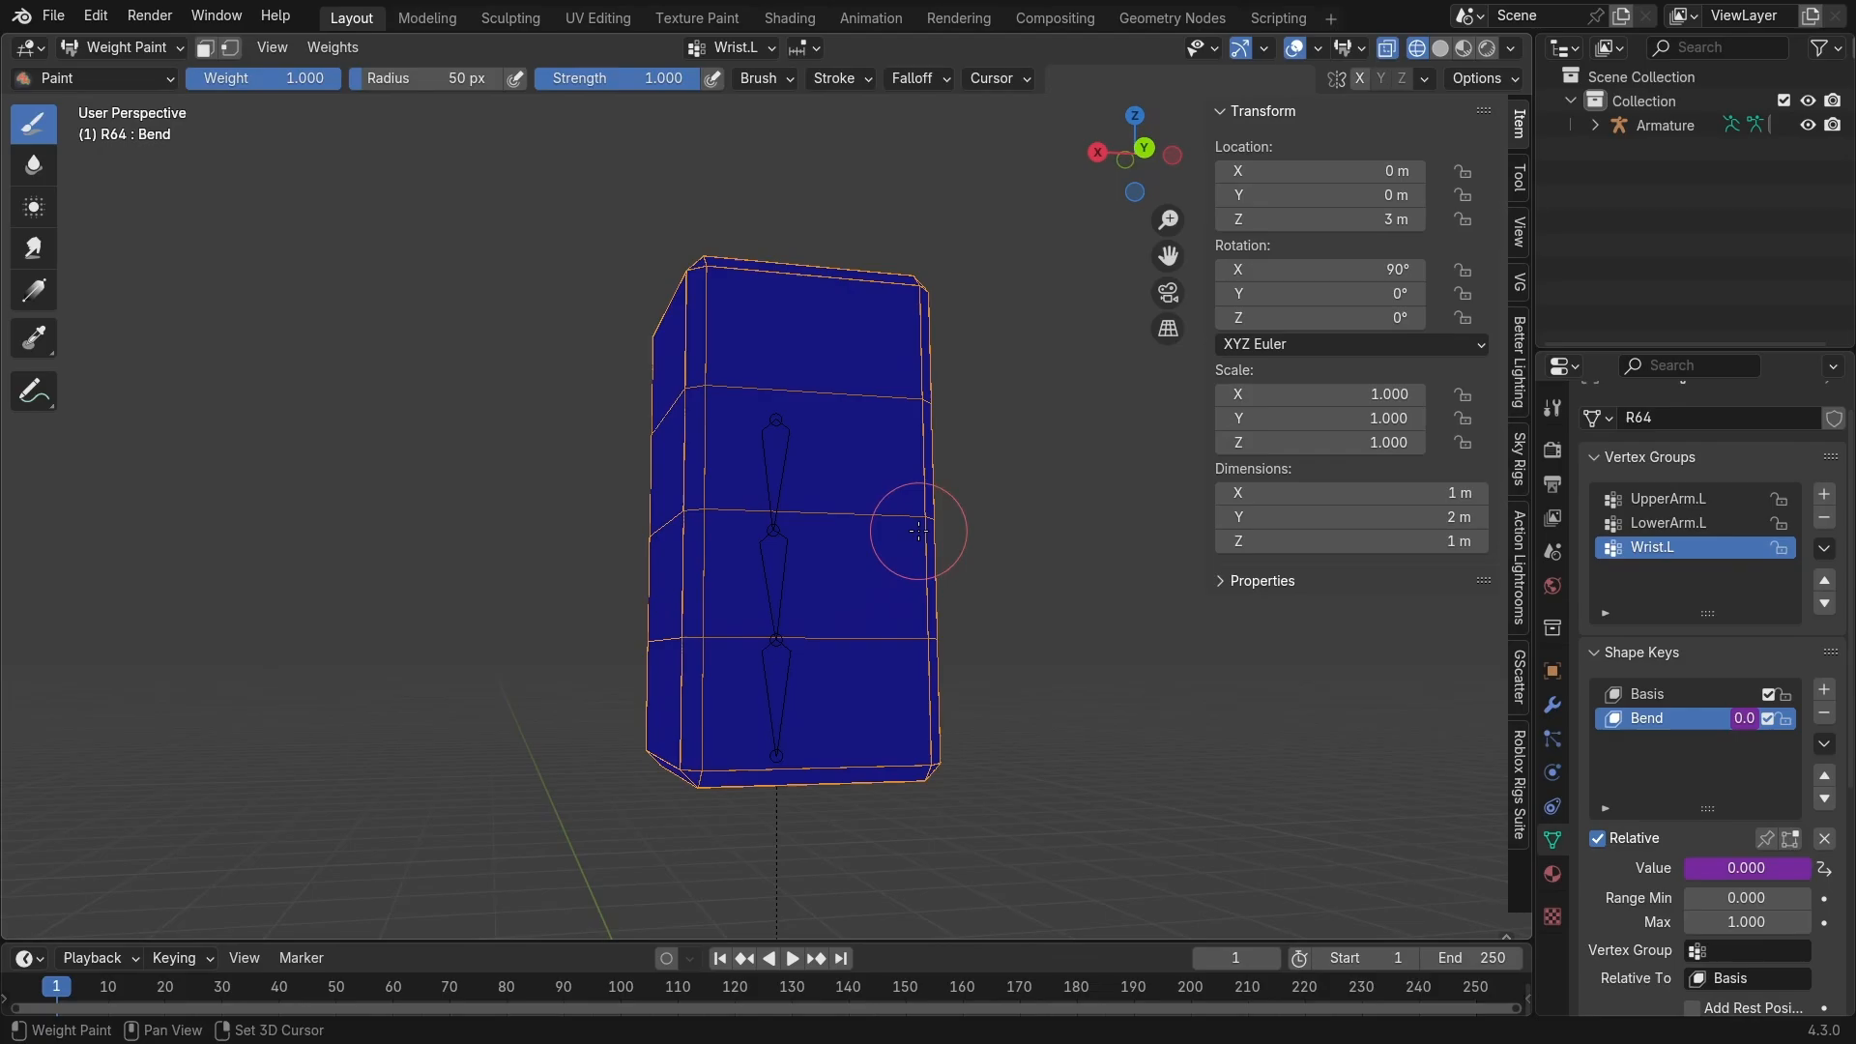
- Inspect the UpperArm.L and LowerArm.L weights, then enter Edit Mode with LowerArm.L active
{"action": "left_click", "coordinate": [1668, 522]}
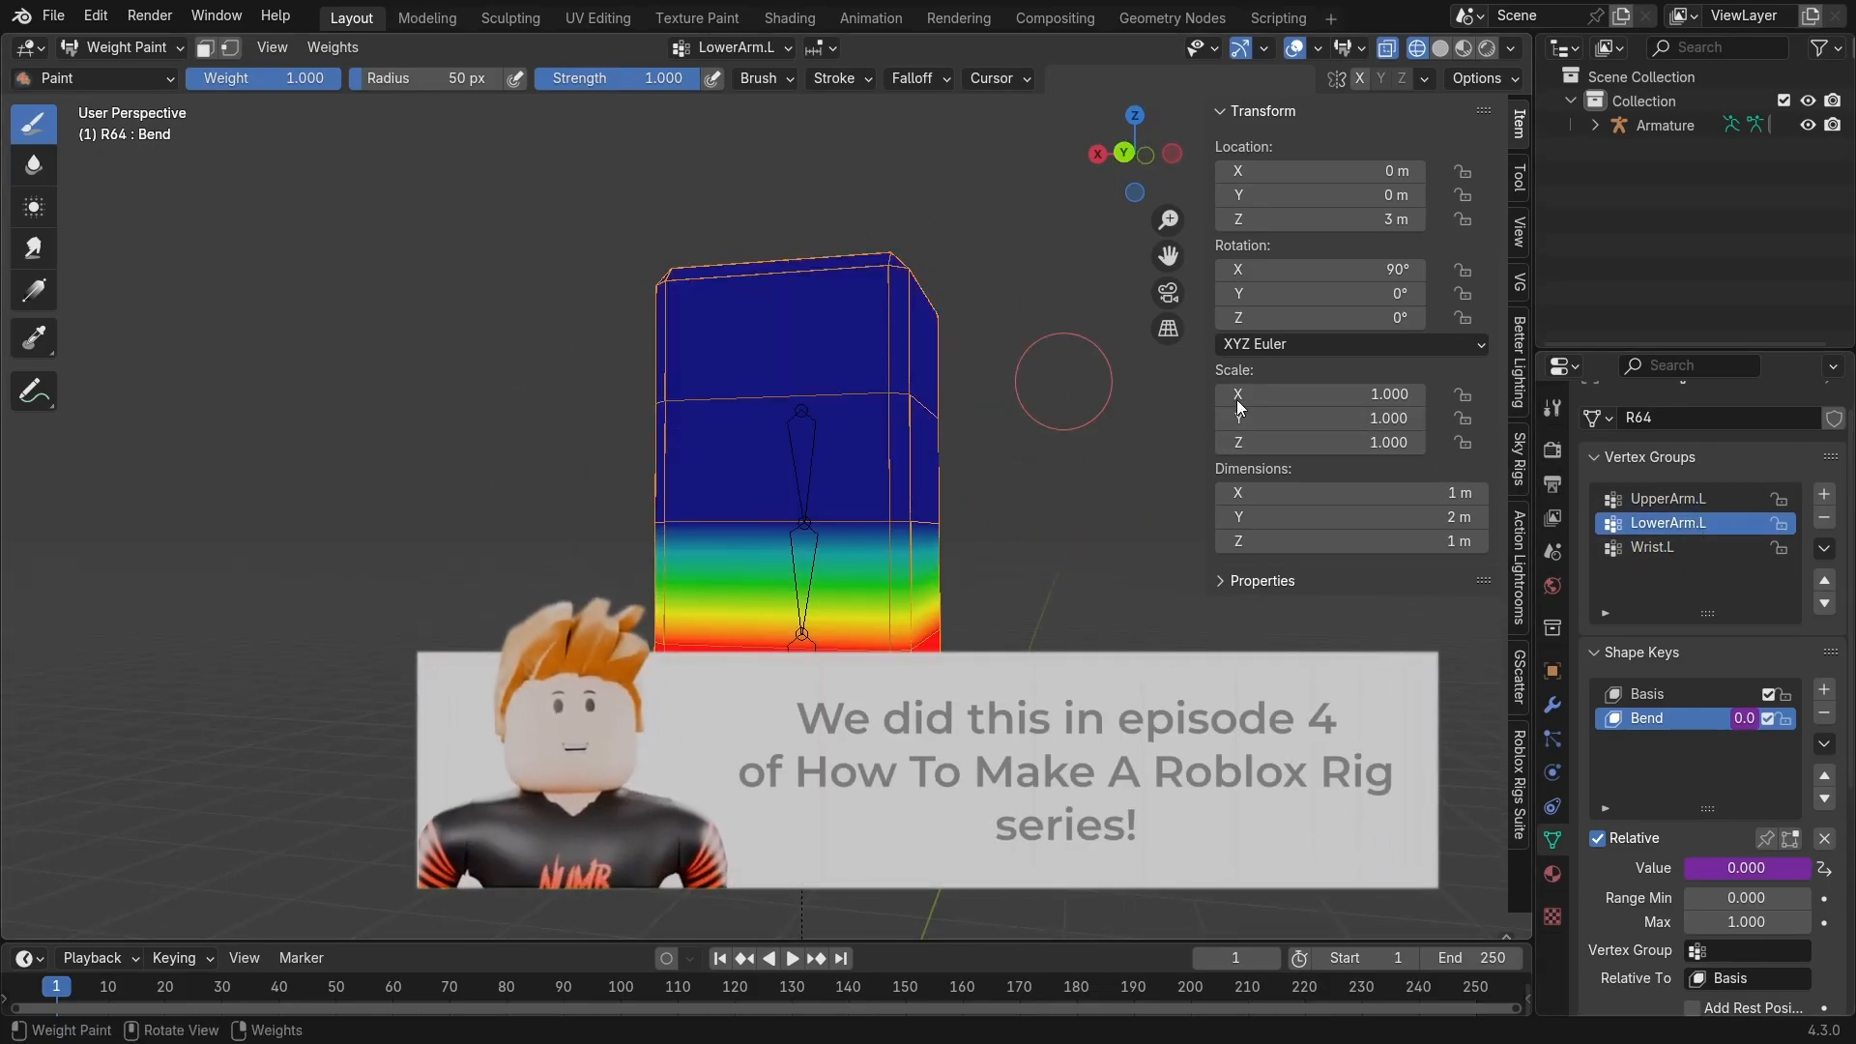
{"action": "left_click", "coordinate": [1668, 499]}
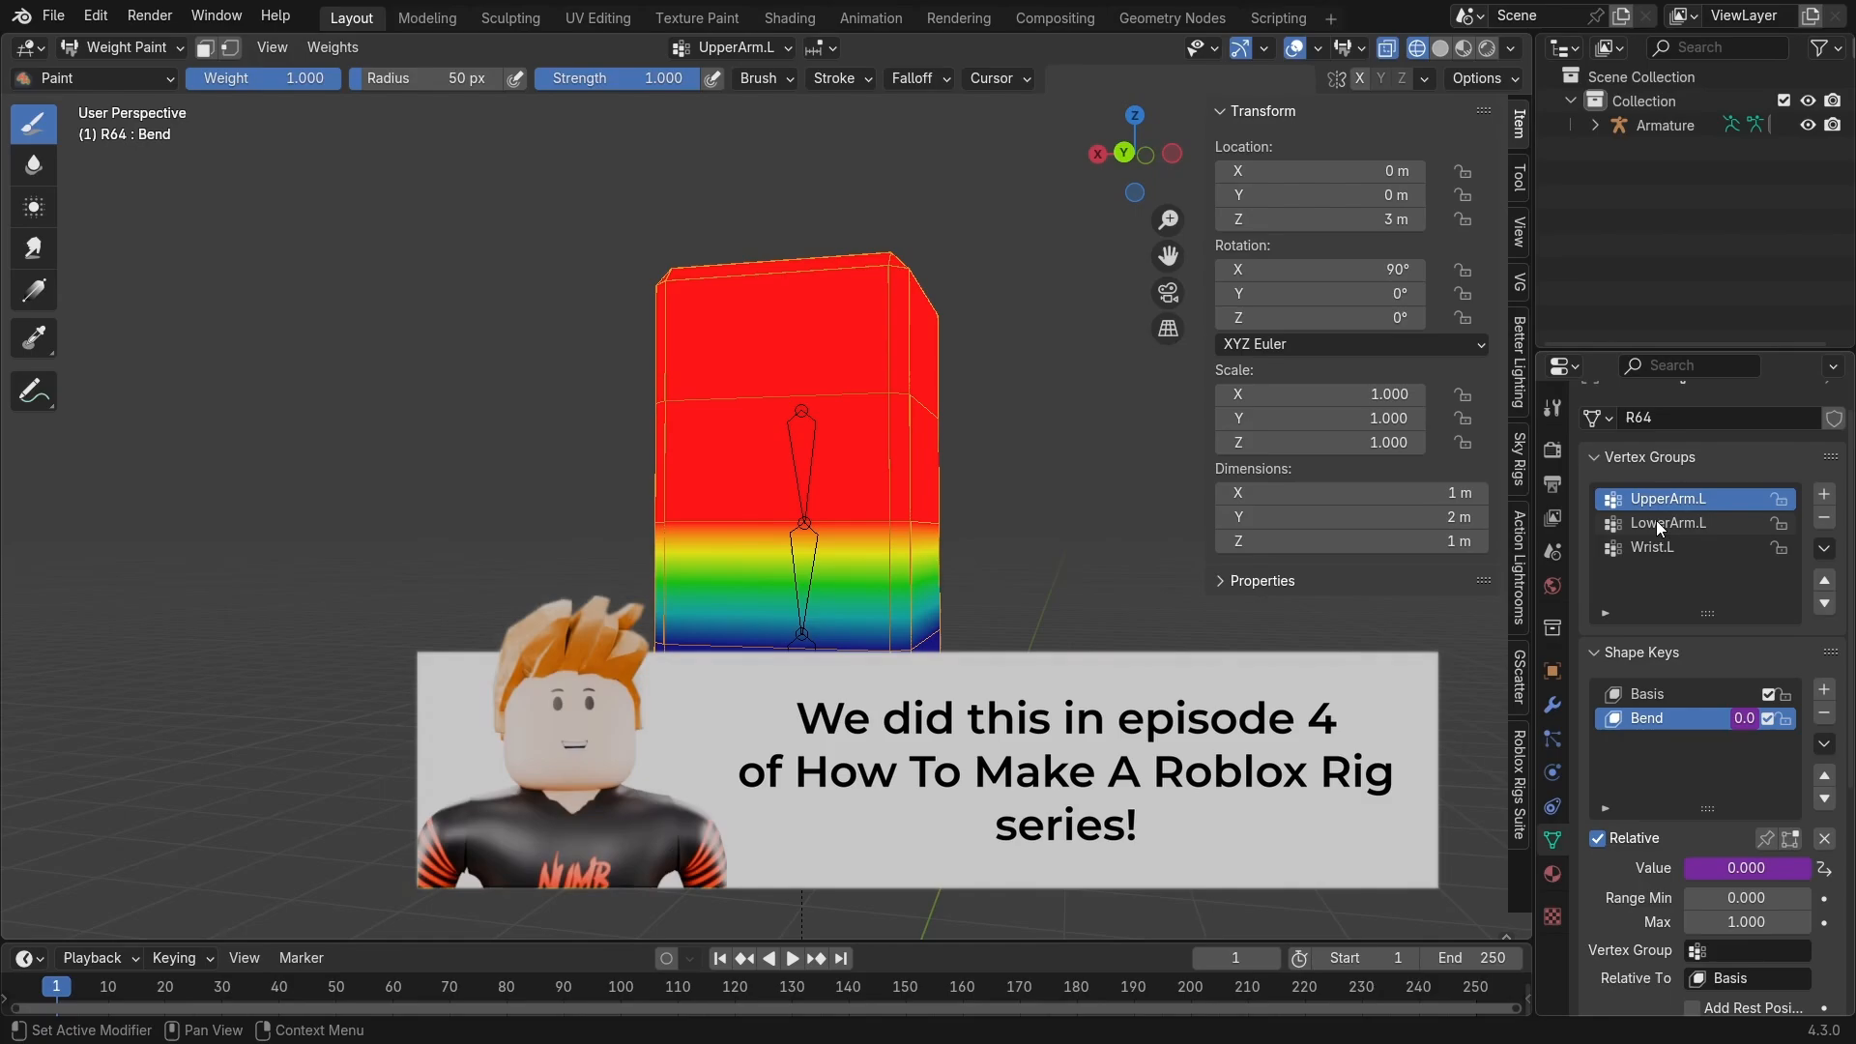
{"action": "left_click", "coordinate": [1669, 522]}
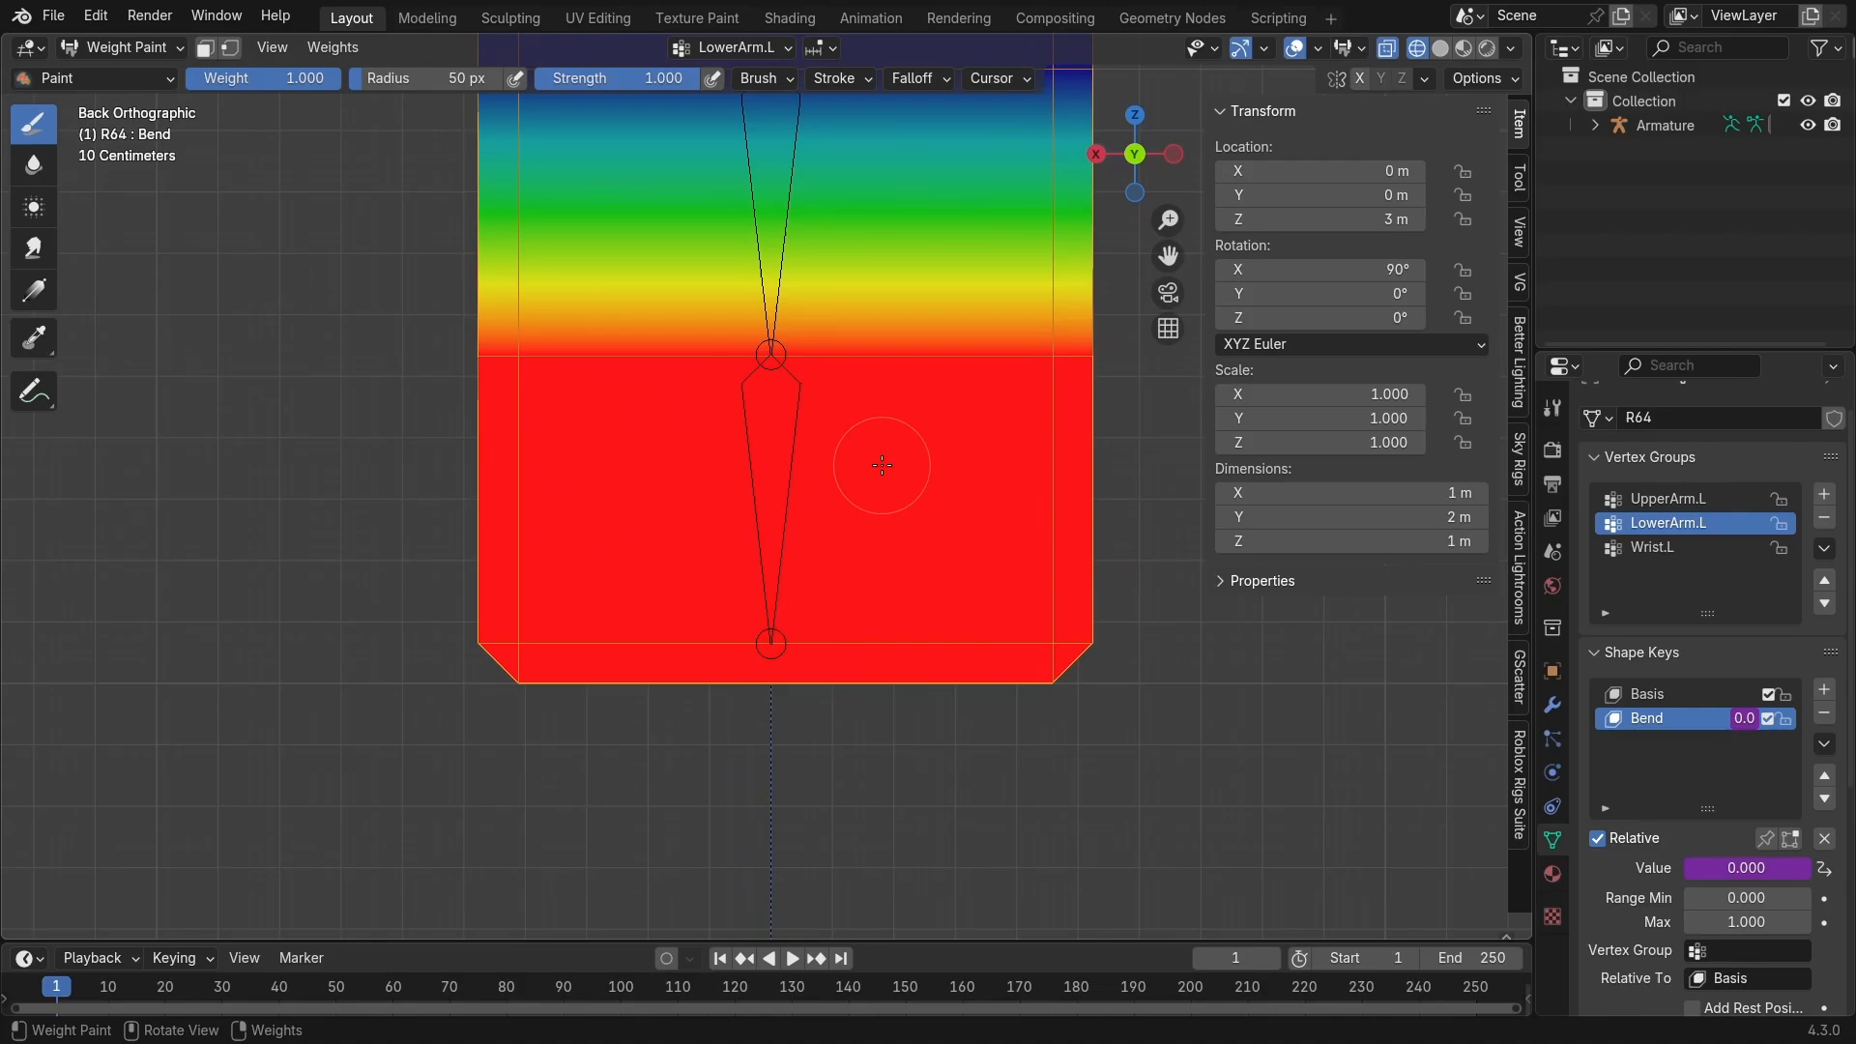
{"action": "left_click", "coordinate": [118, 46]}
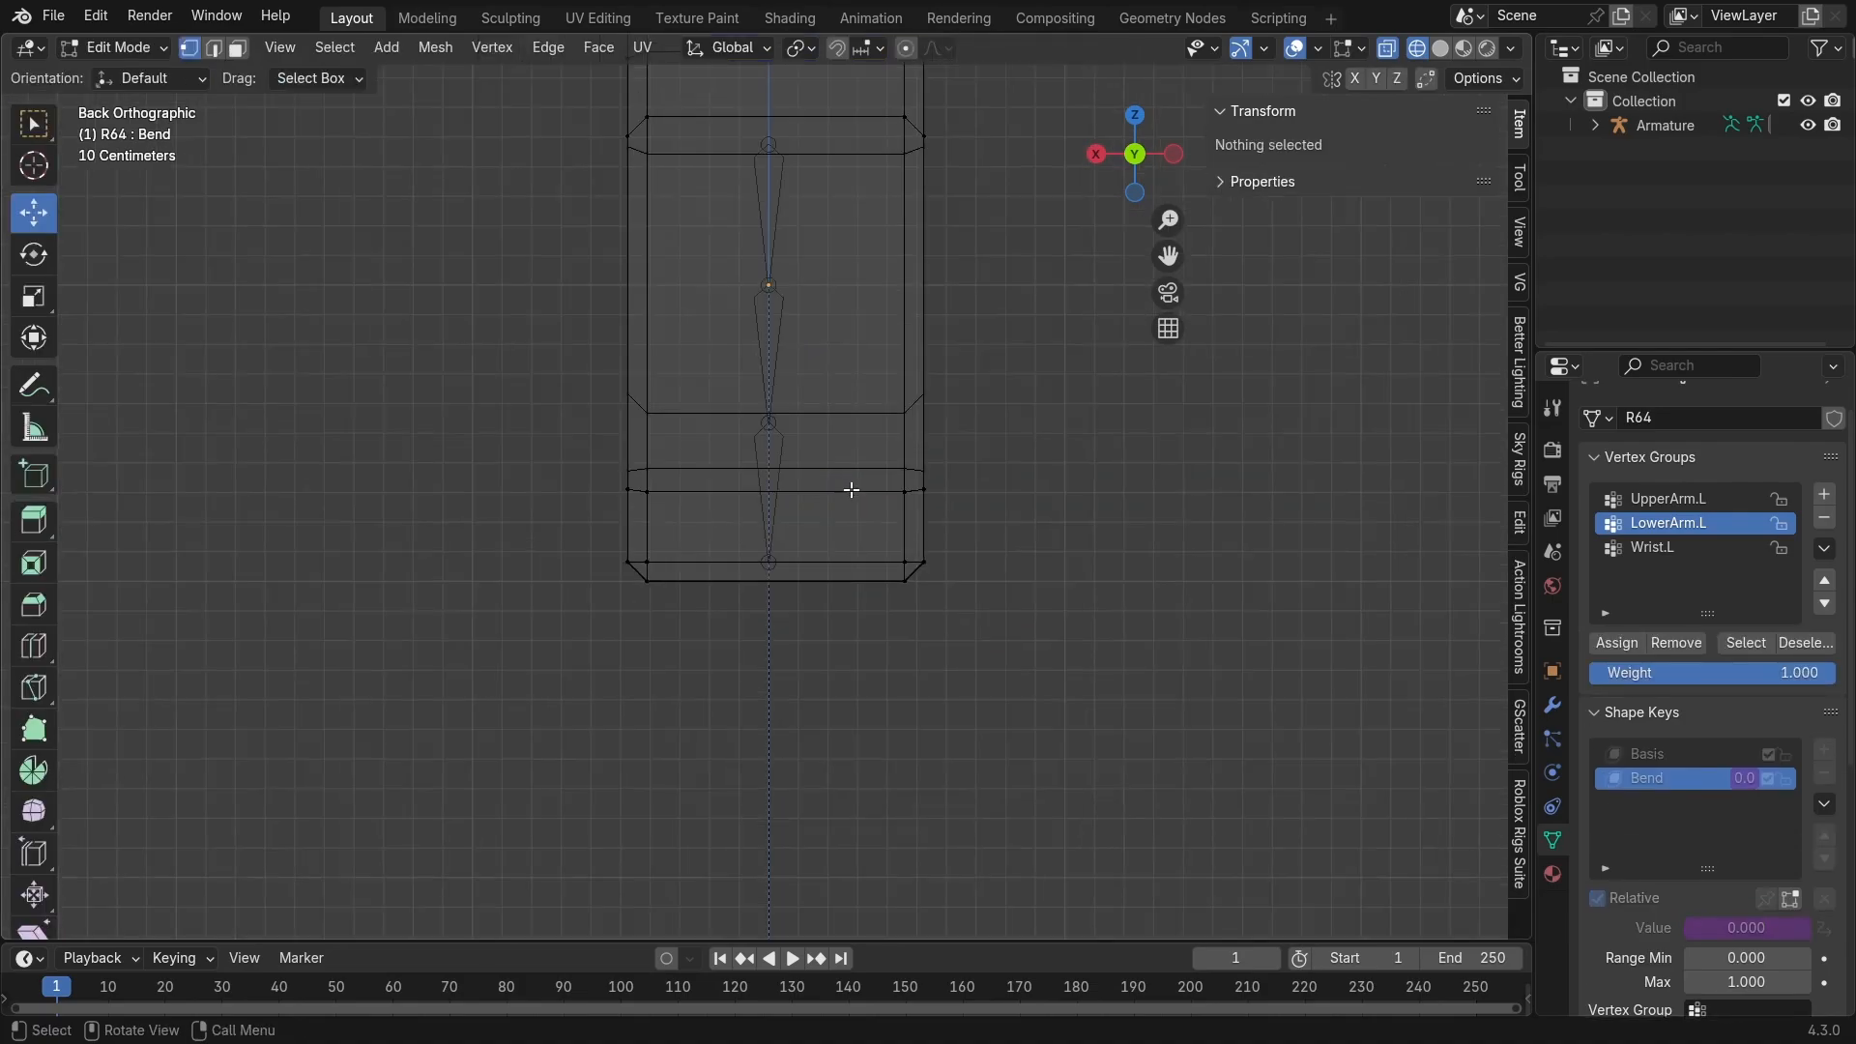
- Remove the bottom vertices from LowerArm.L and assign the middle edge loop to it instead
{"action": "left_click", "coordinate": [1647, 752]}
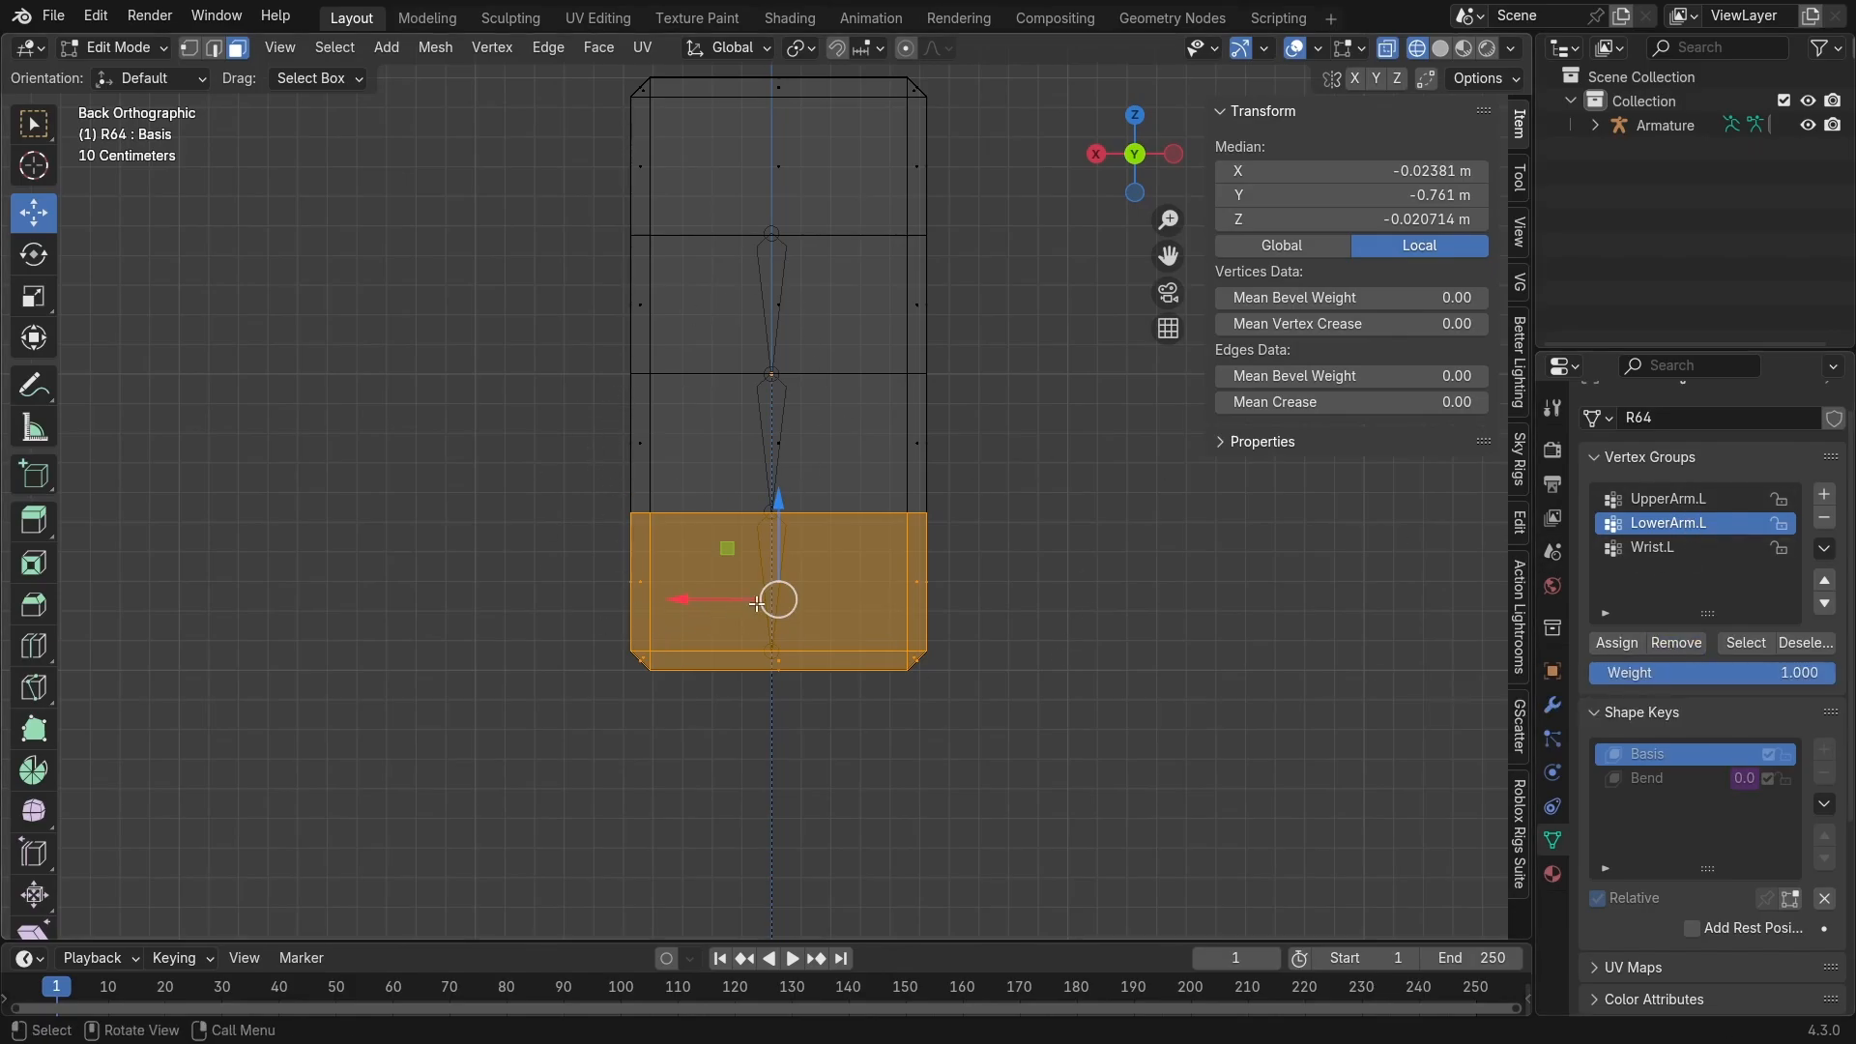
{"action": "left_click", "coordinate": [213, 46]}
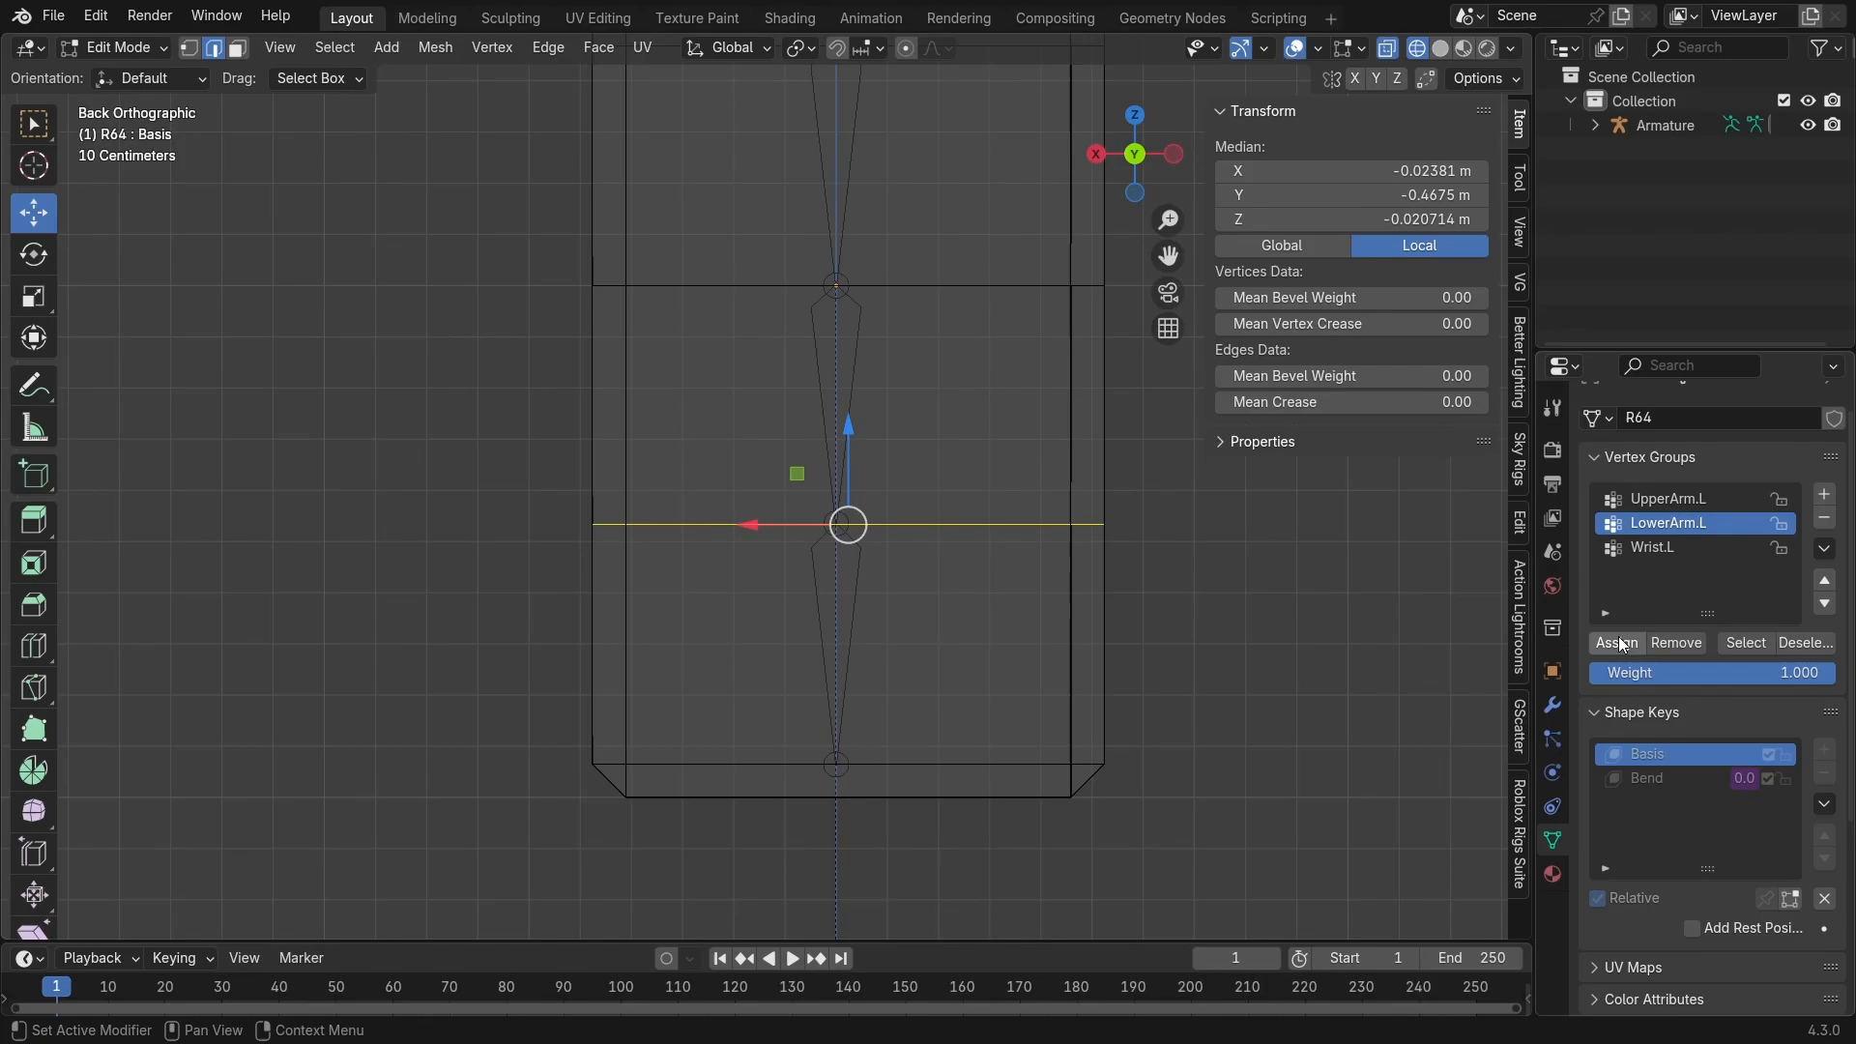
{"action": "left_click", "coordinate": [118, 46]}
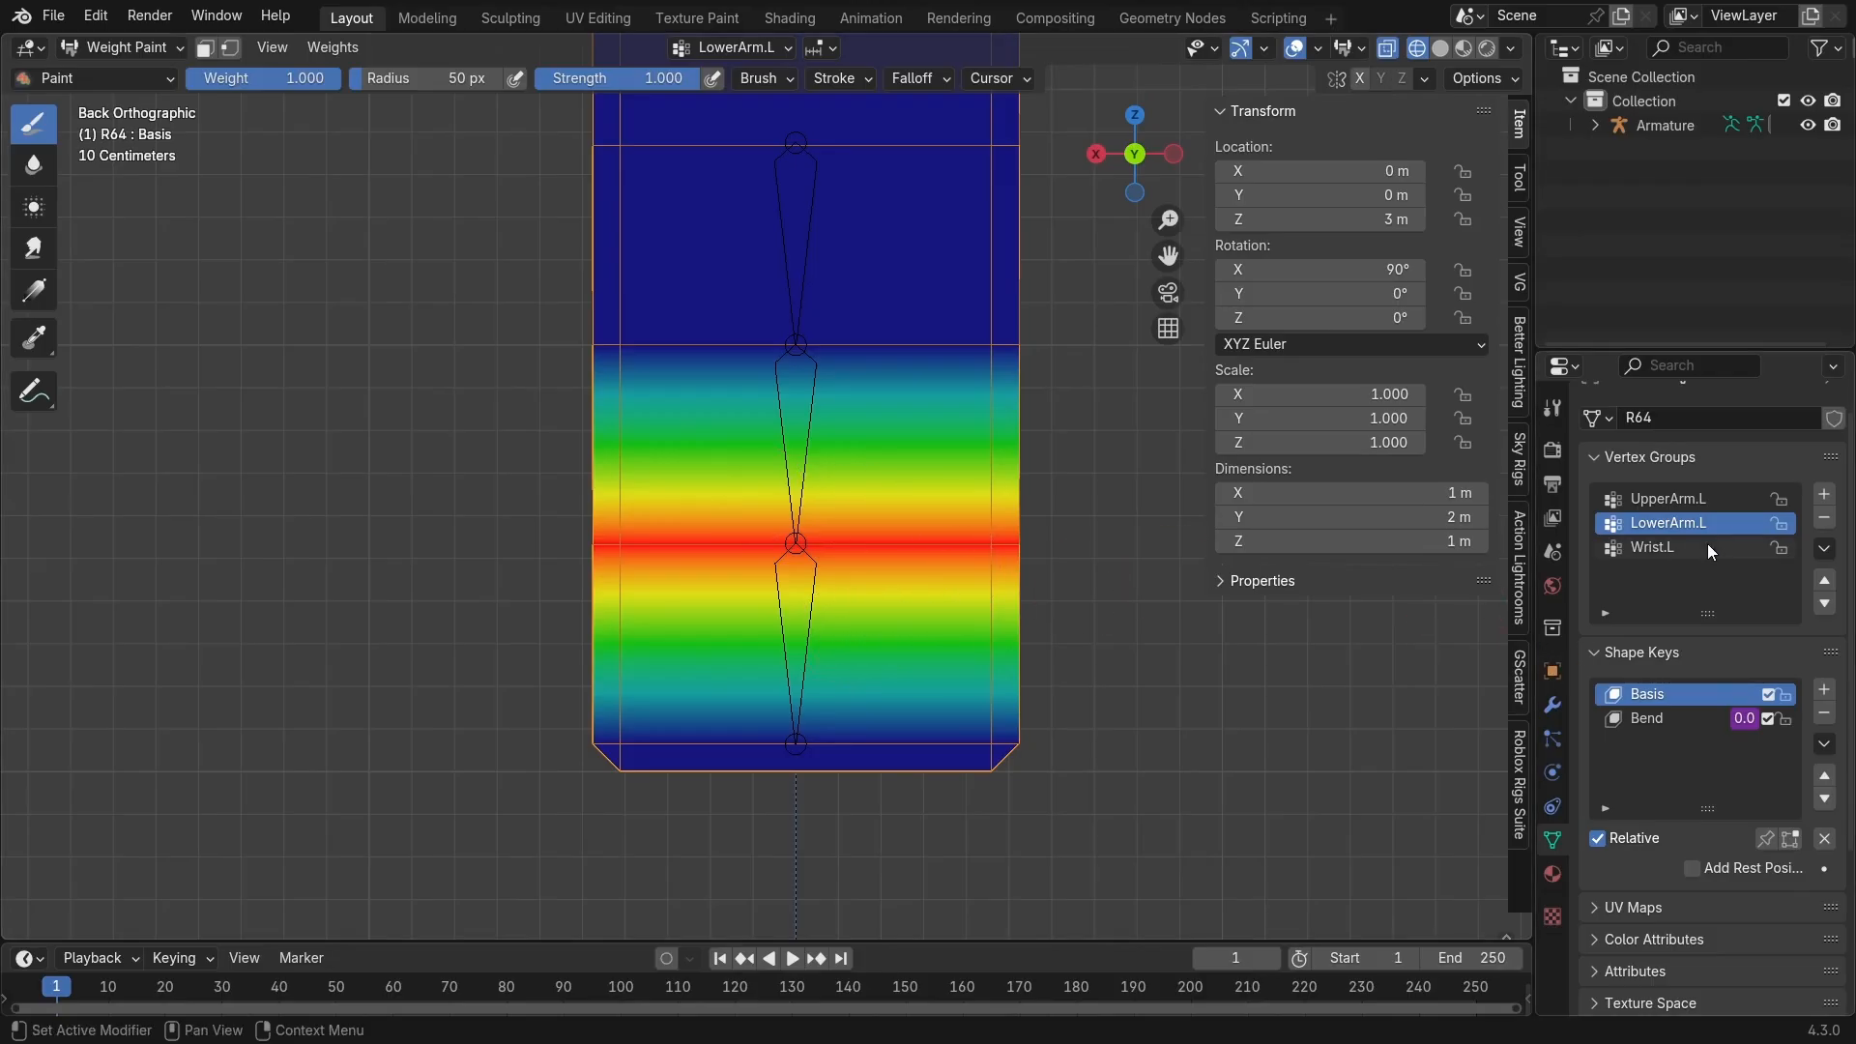
- Make Wrist.L active, select the arm's bottom face in Edit Mode, and return to Object Mode
{"action": "left_click", "coordinate": [1651, 546]}
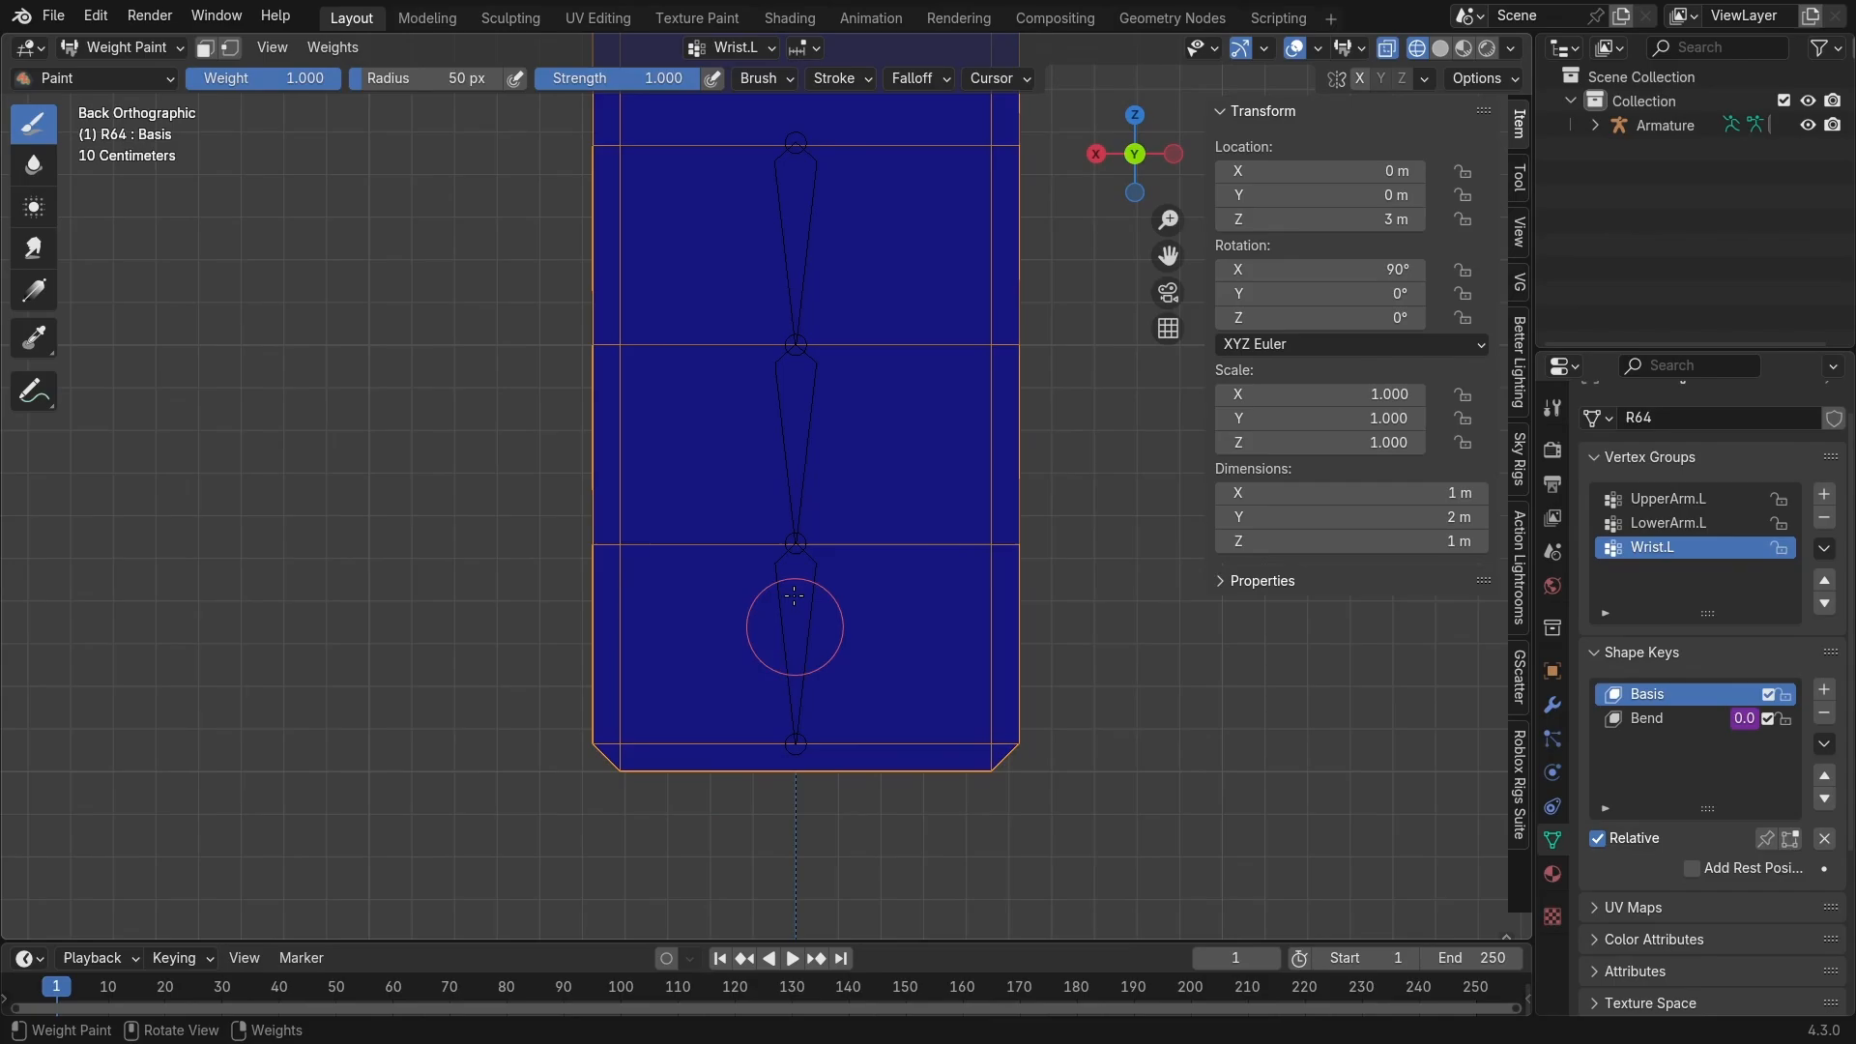
{"action": "key", "text": "Tab"}
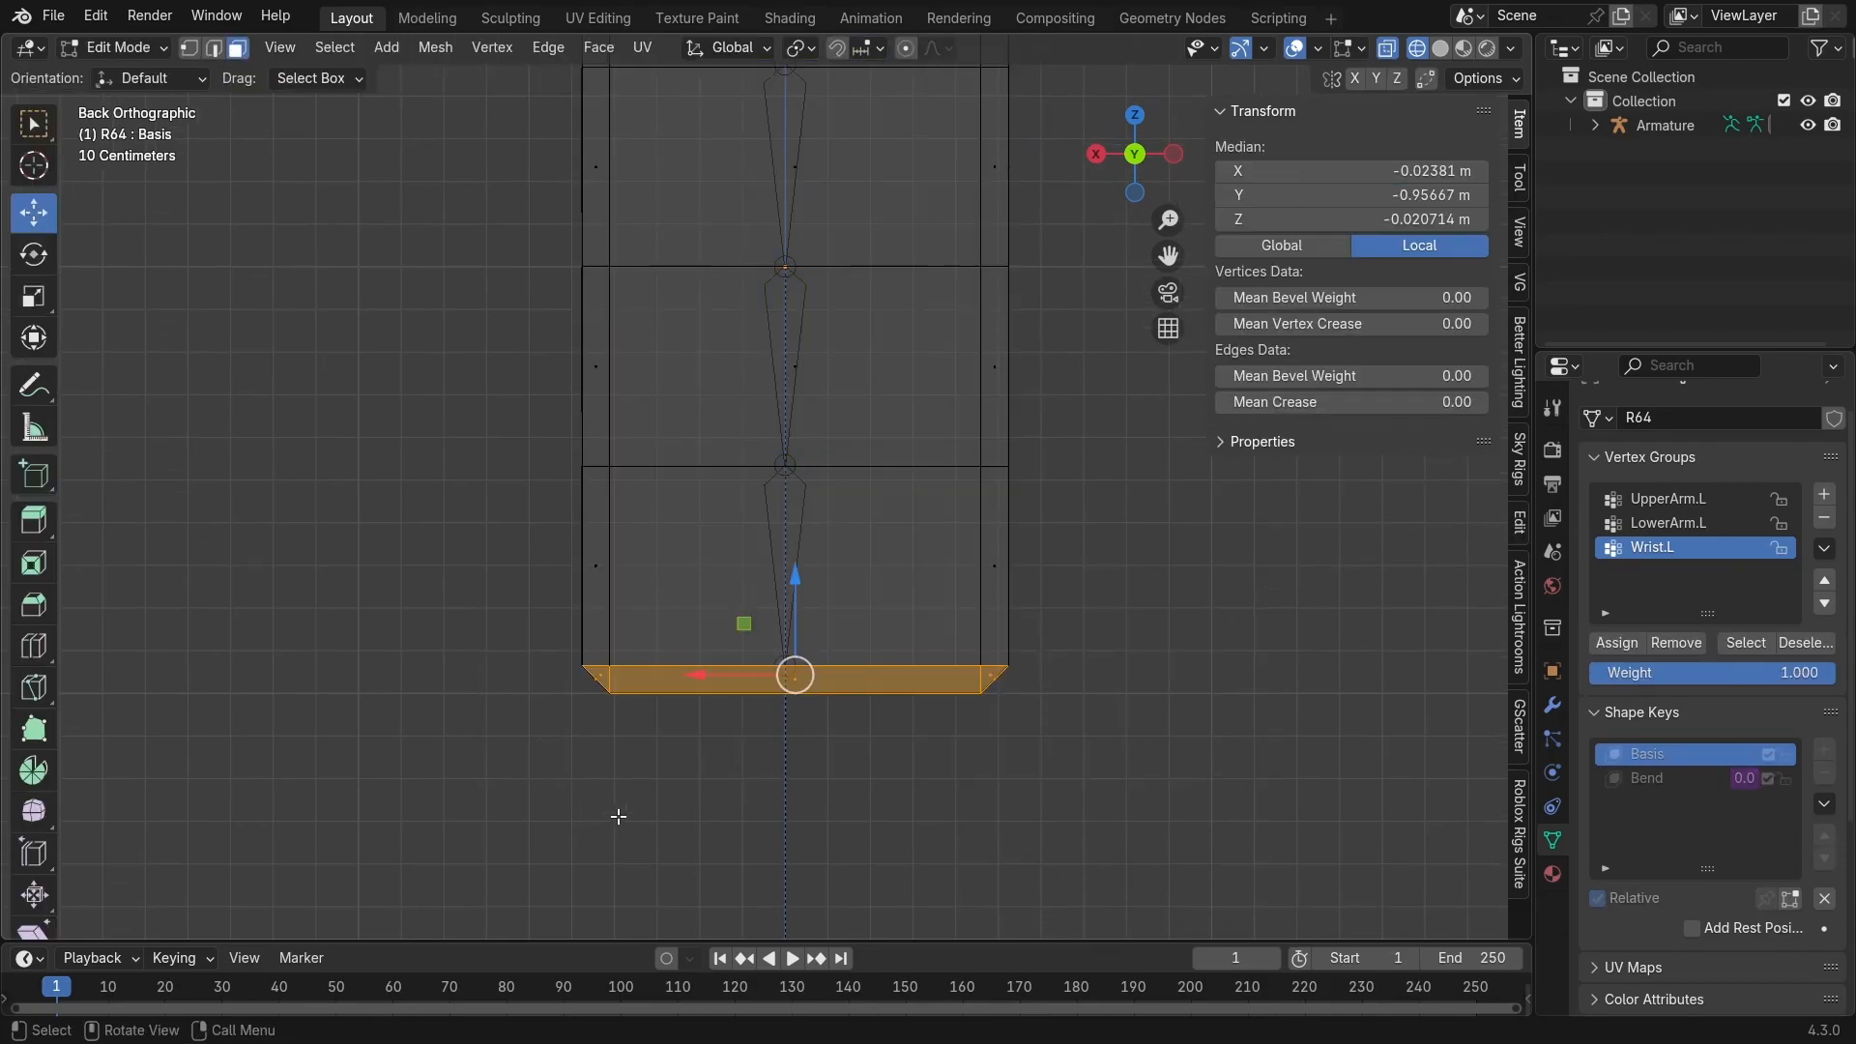
{"action": "mouse_move", "coordinate": [1562, 611]}
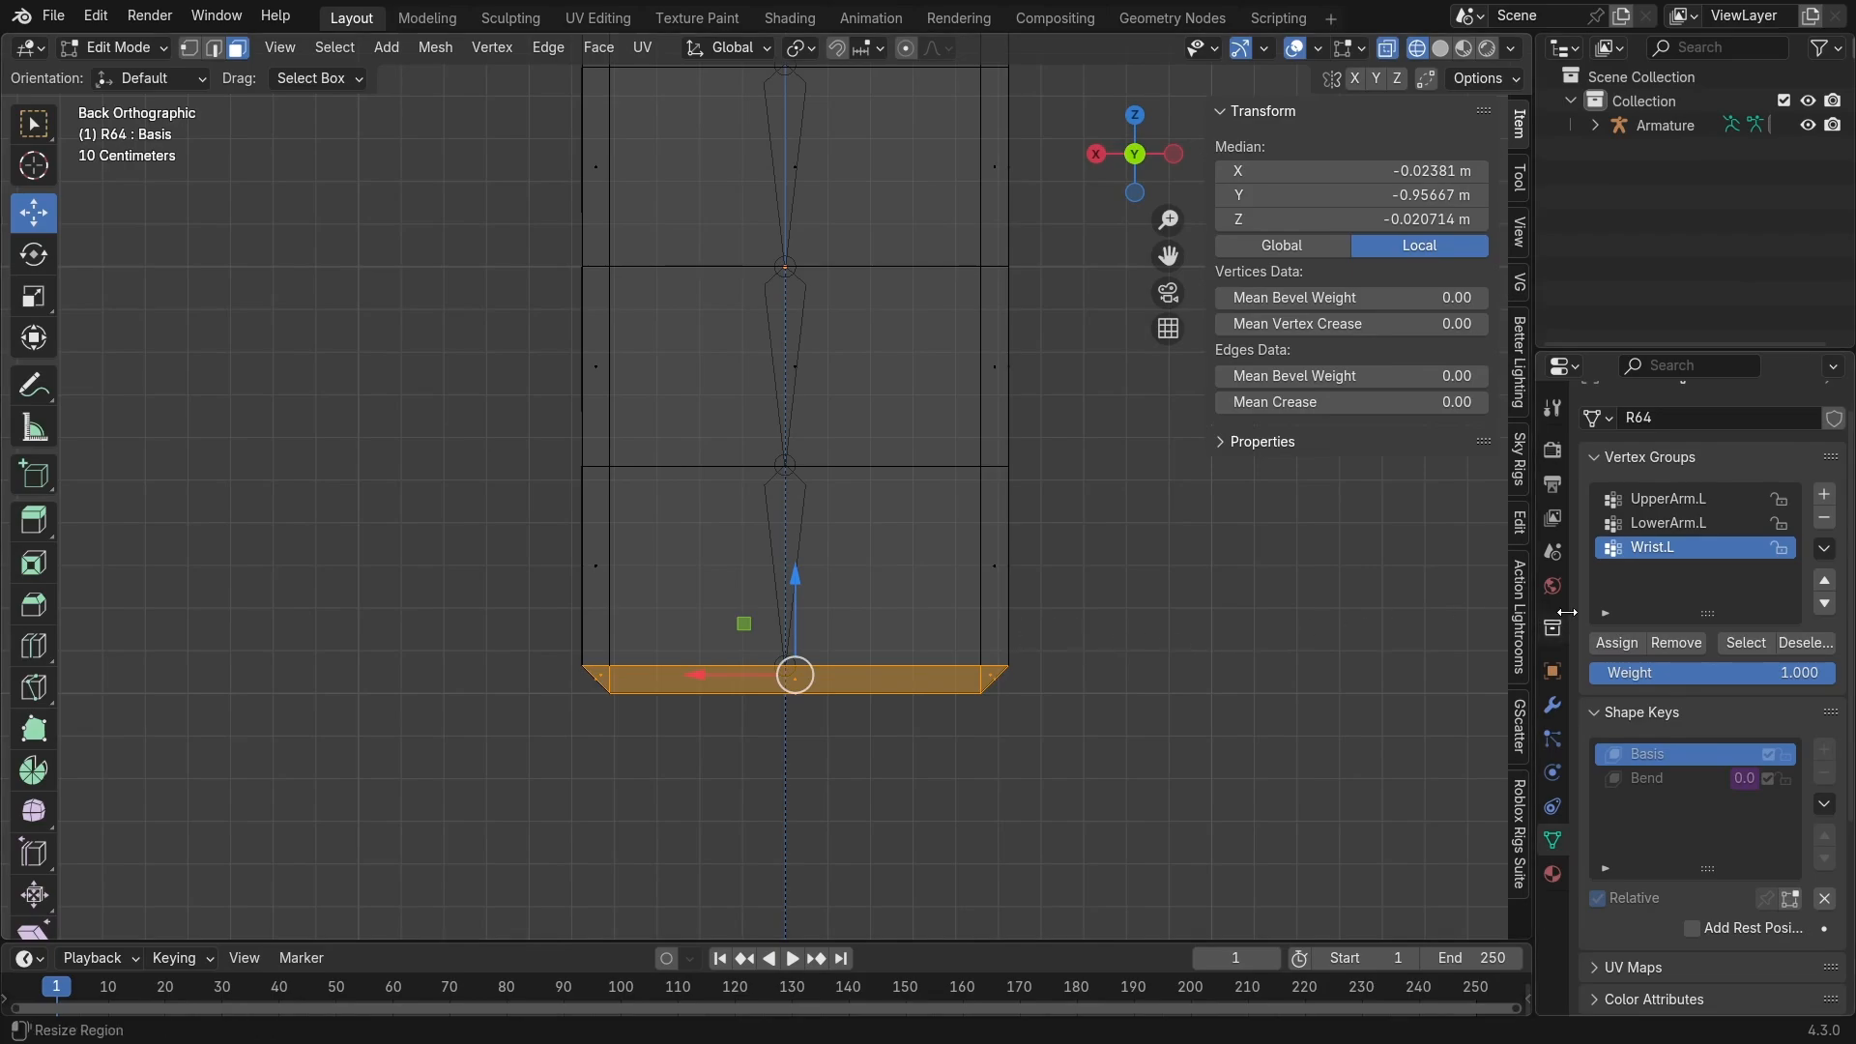
{"action": "left_click", "coordinate": [122, 46]}
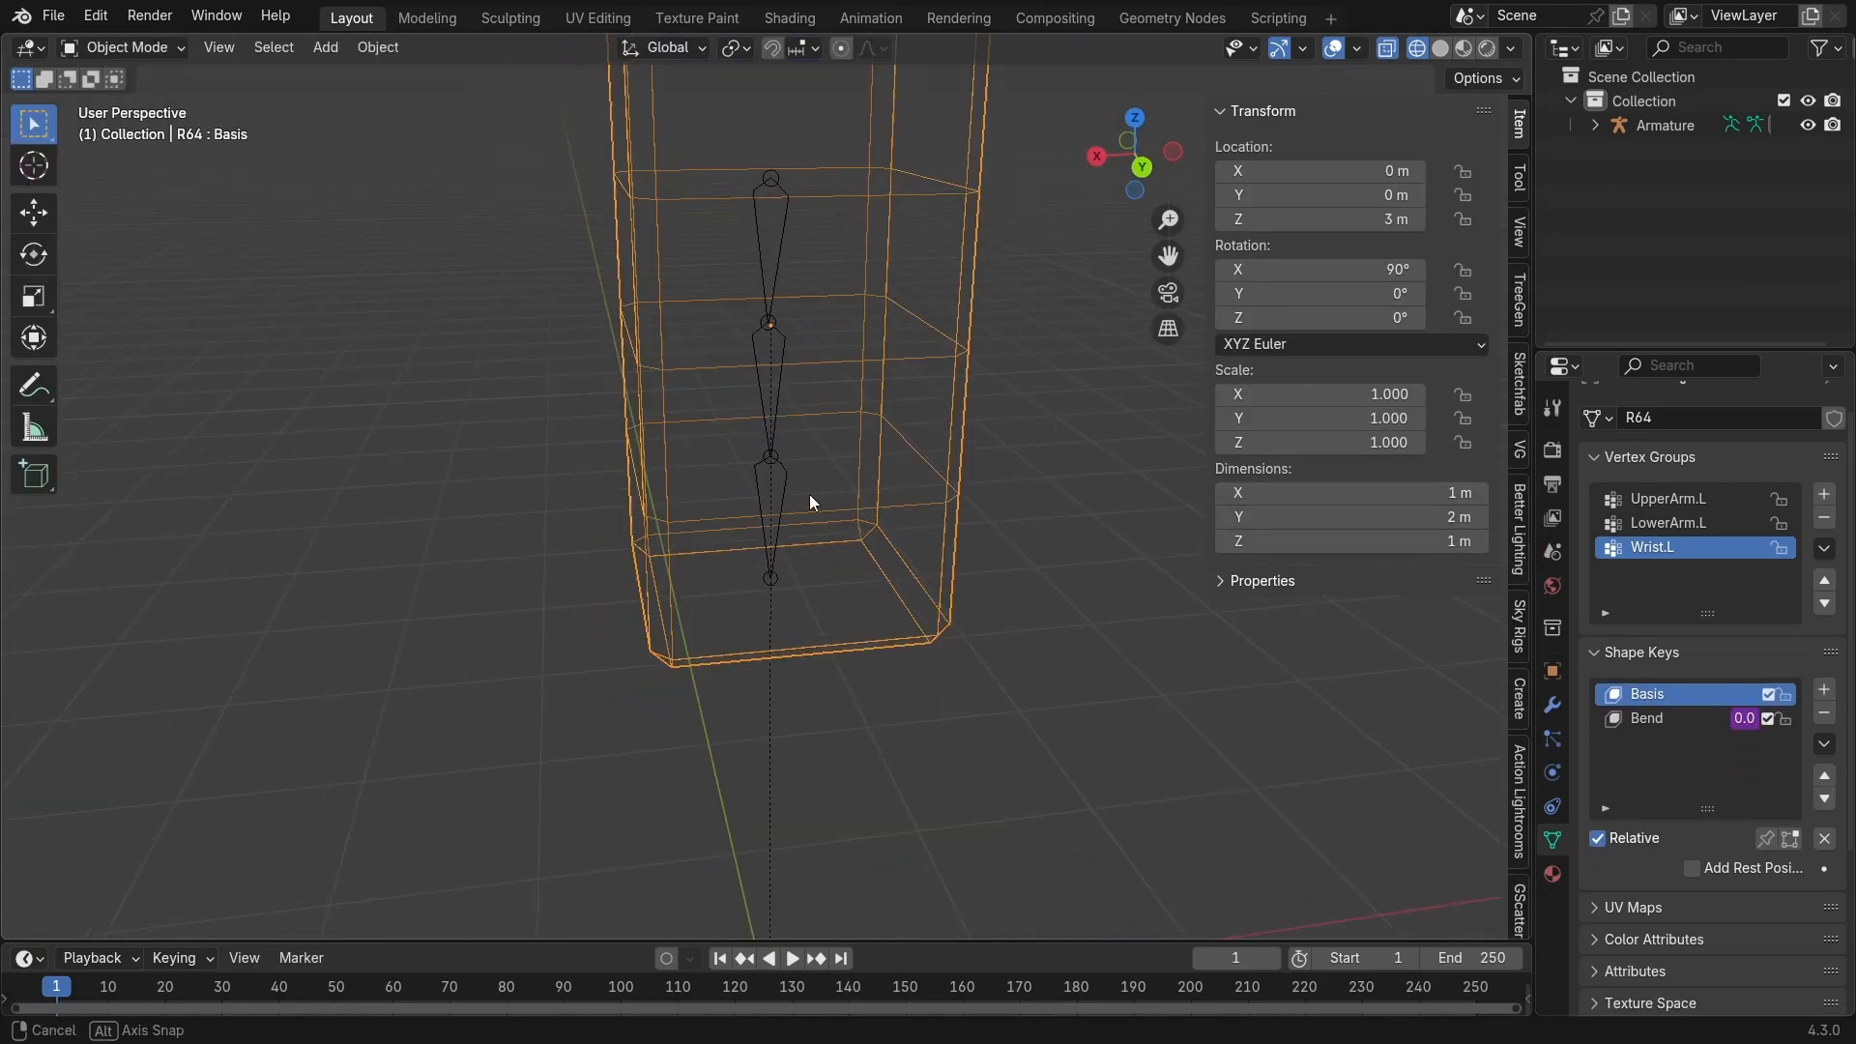
- Select the armature and rename its LowerArm.L.001 bone to Wrist.L
{"action": "left_click", "coordinate": [1439, 47]}
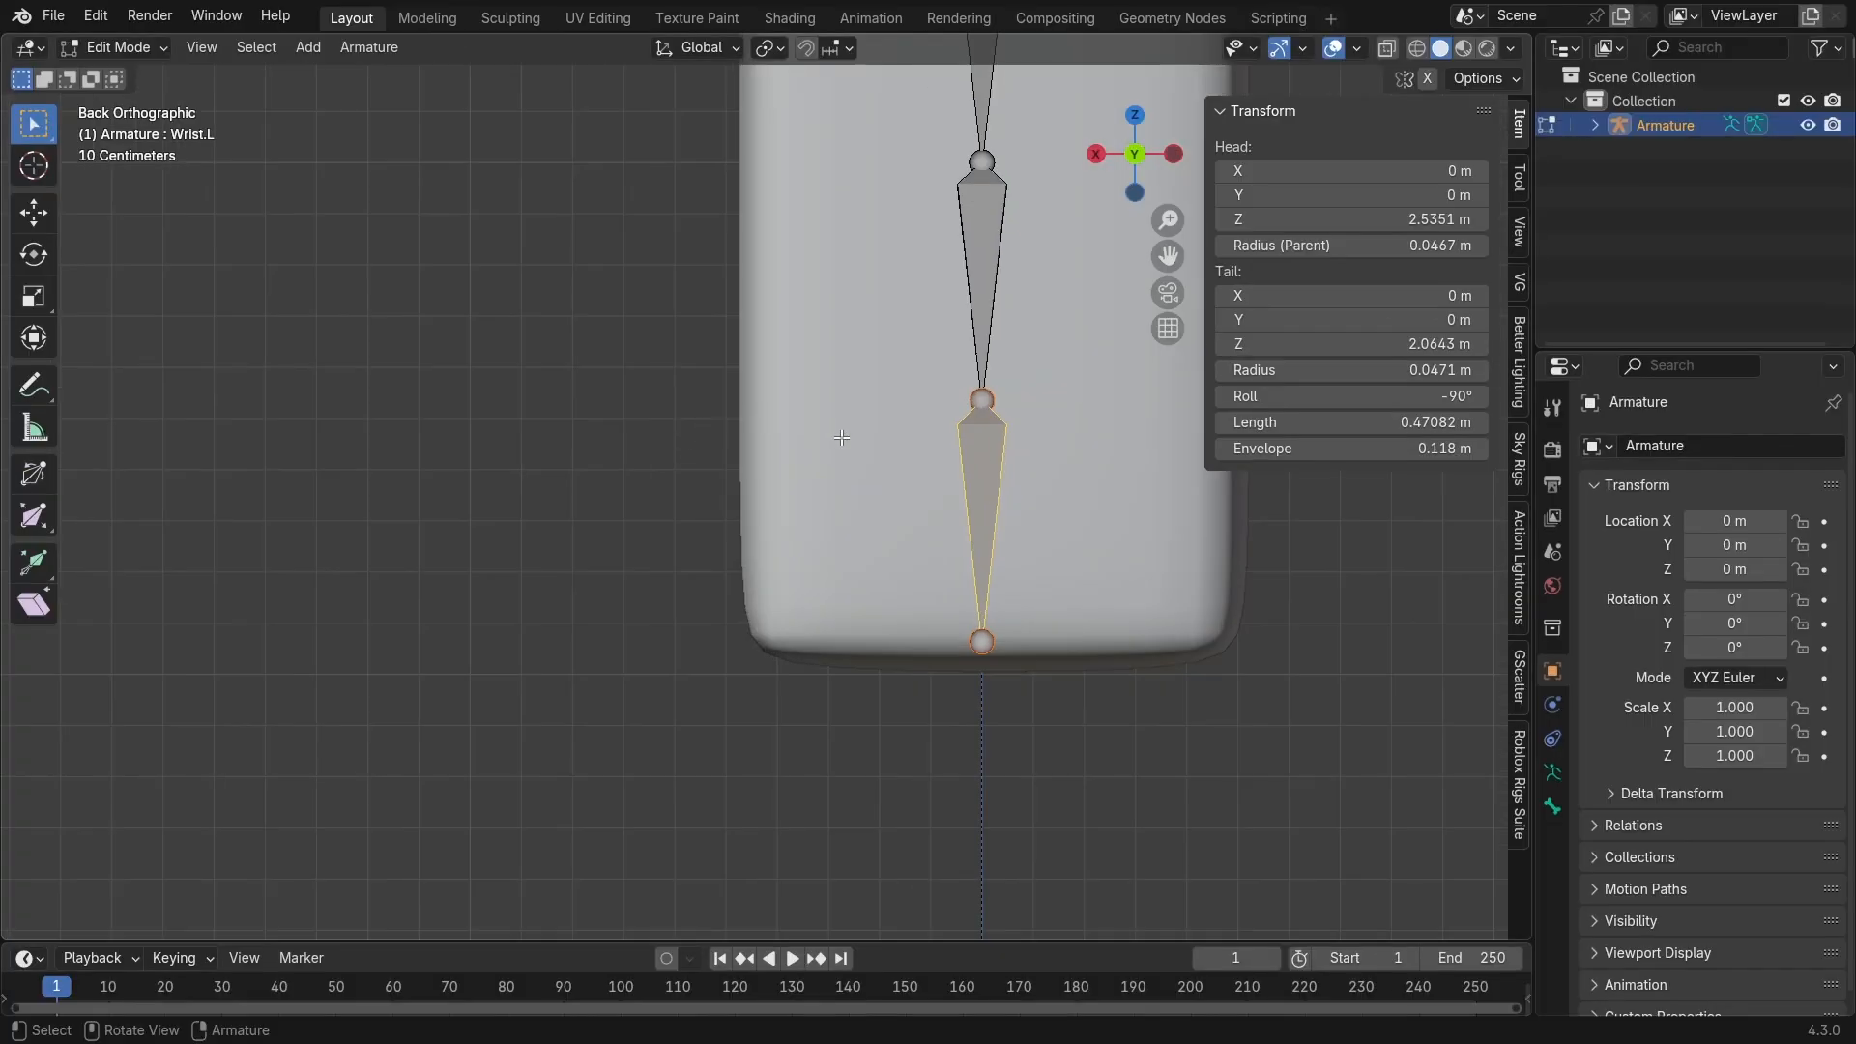
- Enter Pose Mode on the armature with Wrist.L active in the three-bone chain
{"action": "left_click", "coordinate": [33, 213]}
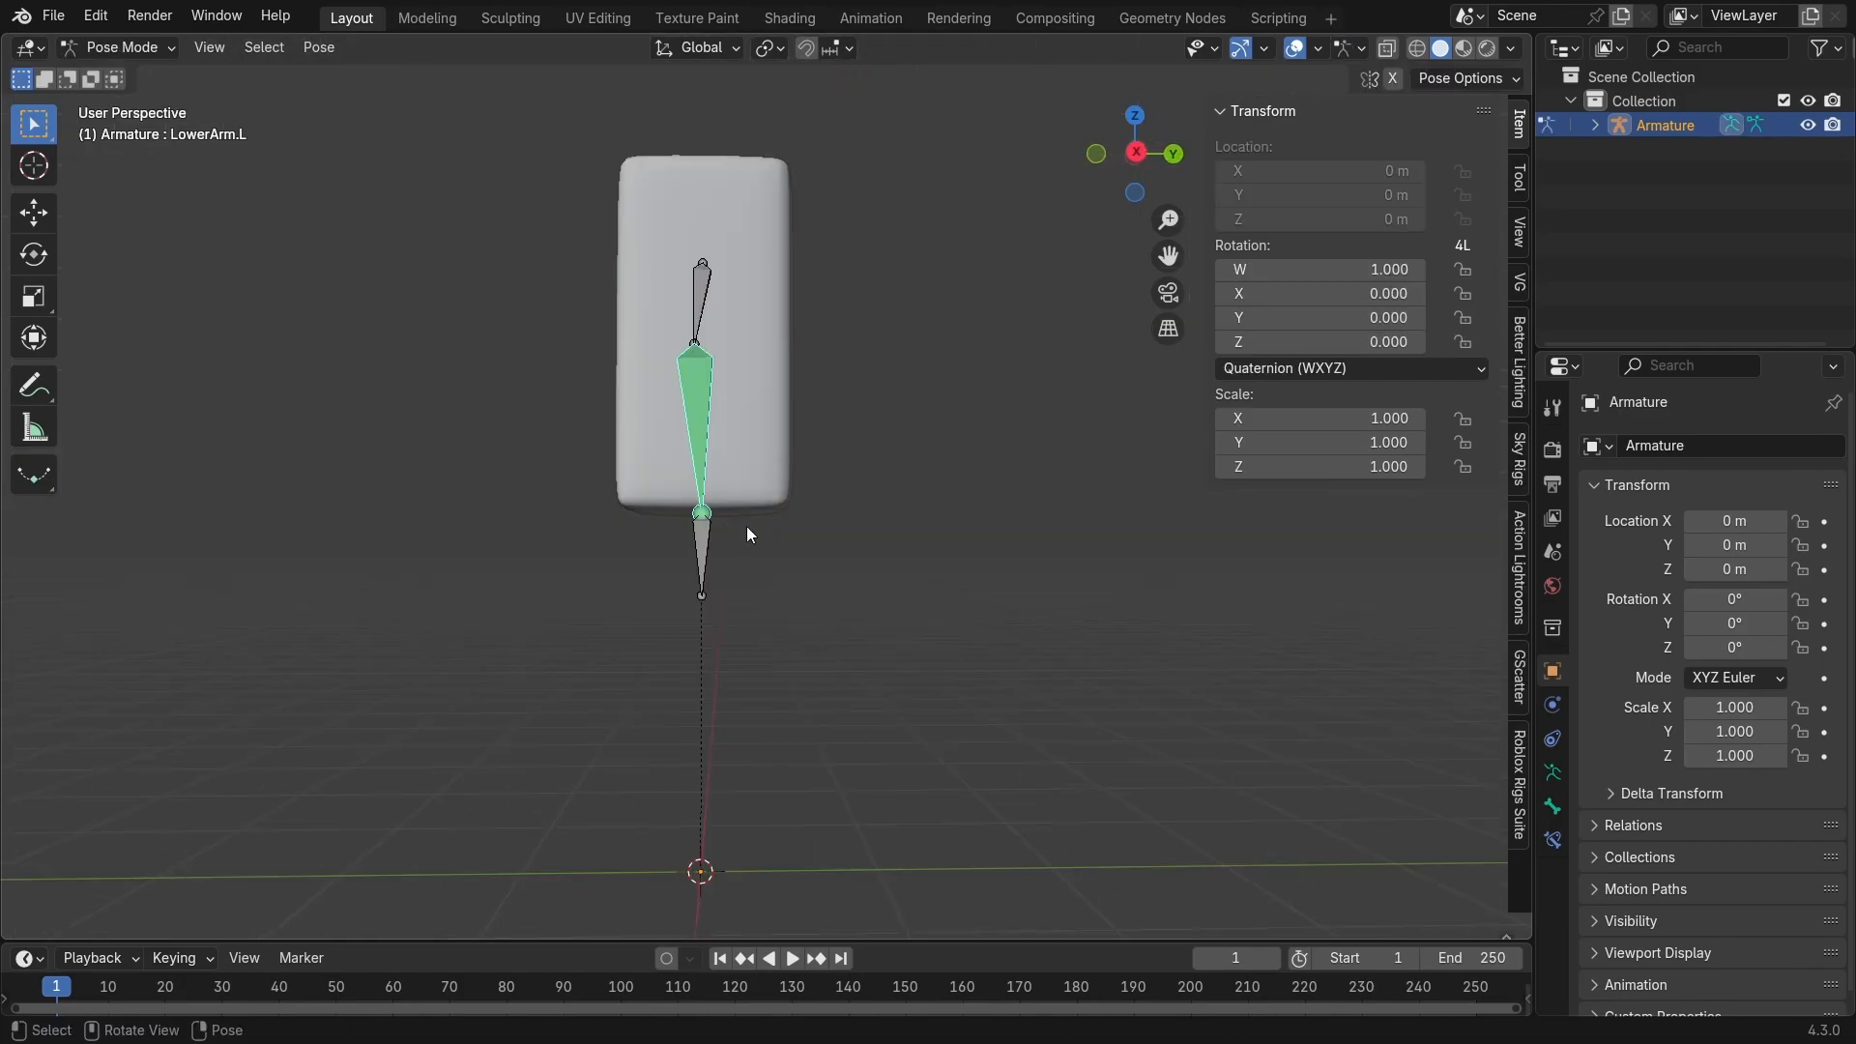
{"action": "mouse_move", "coordinate": [888, 502]}
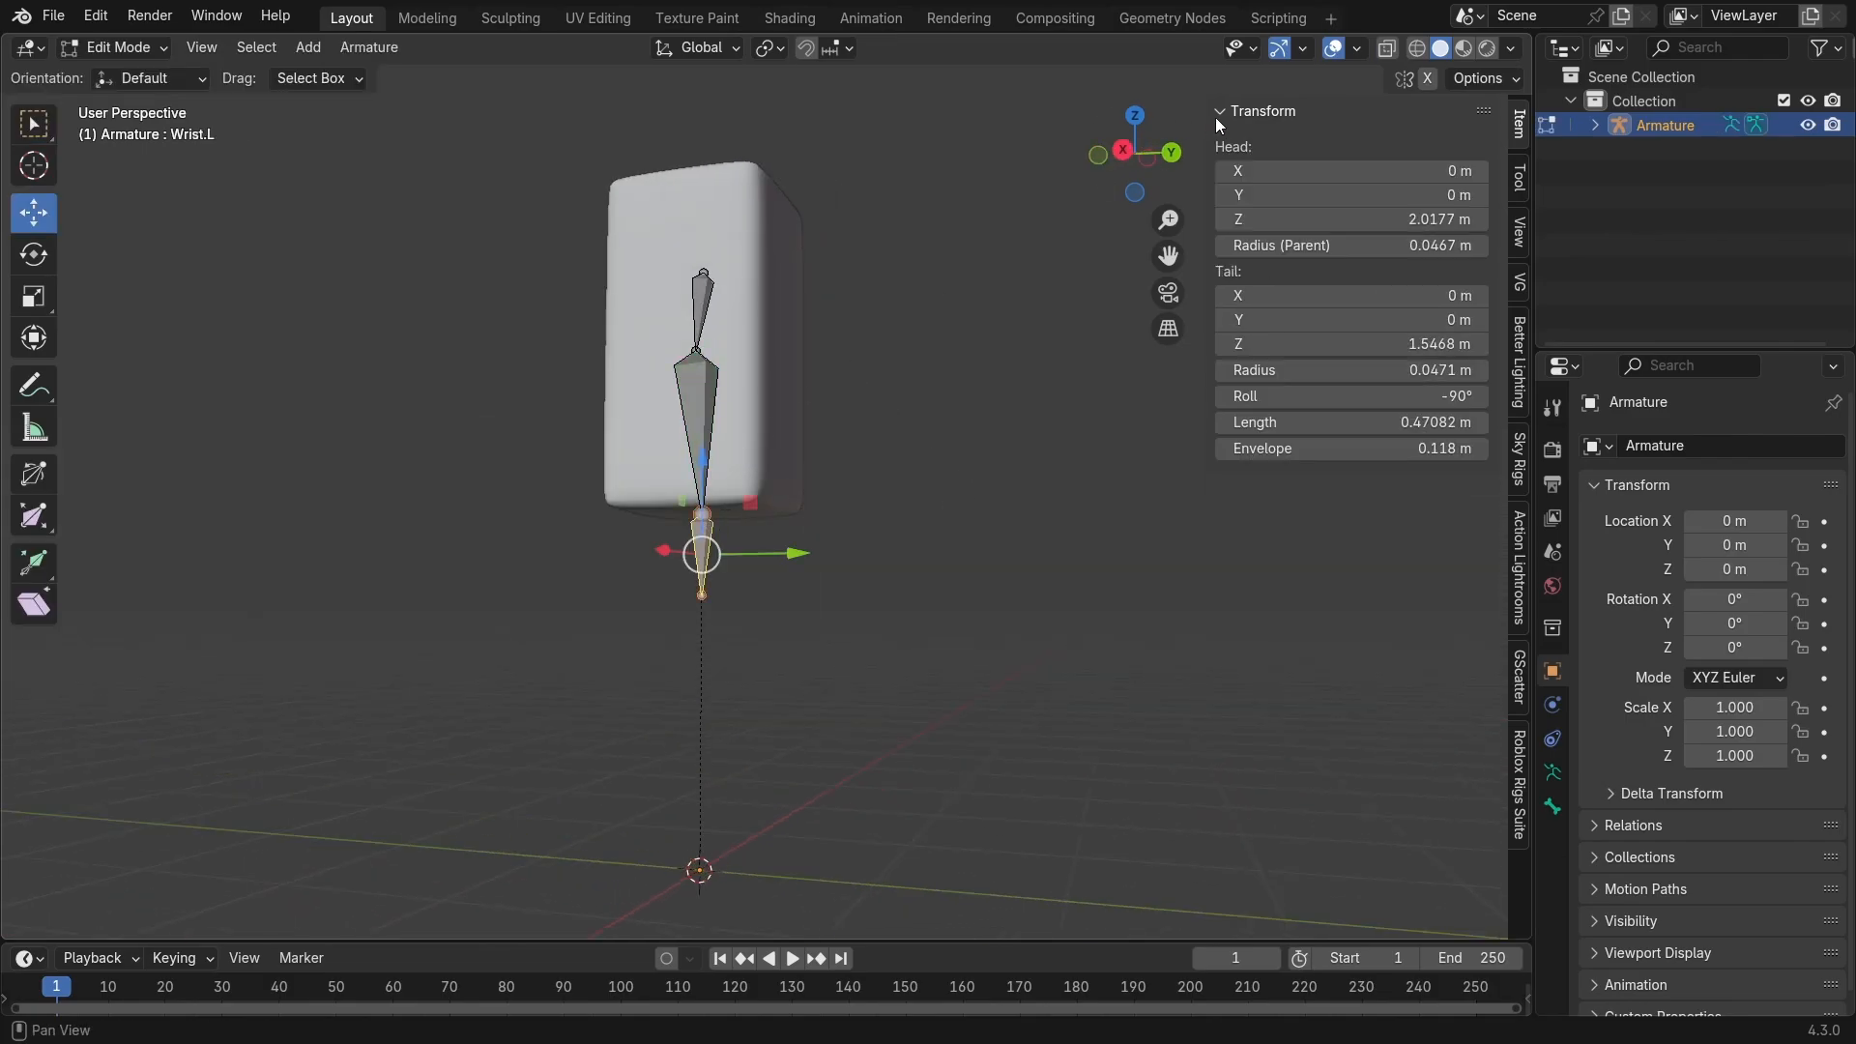
{"action": "left_click", "coordinate": [118, 47]}
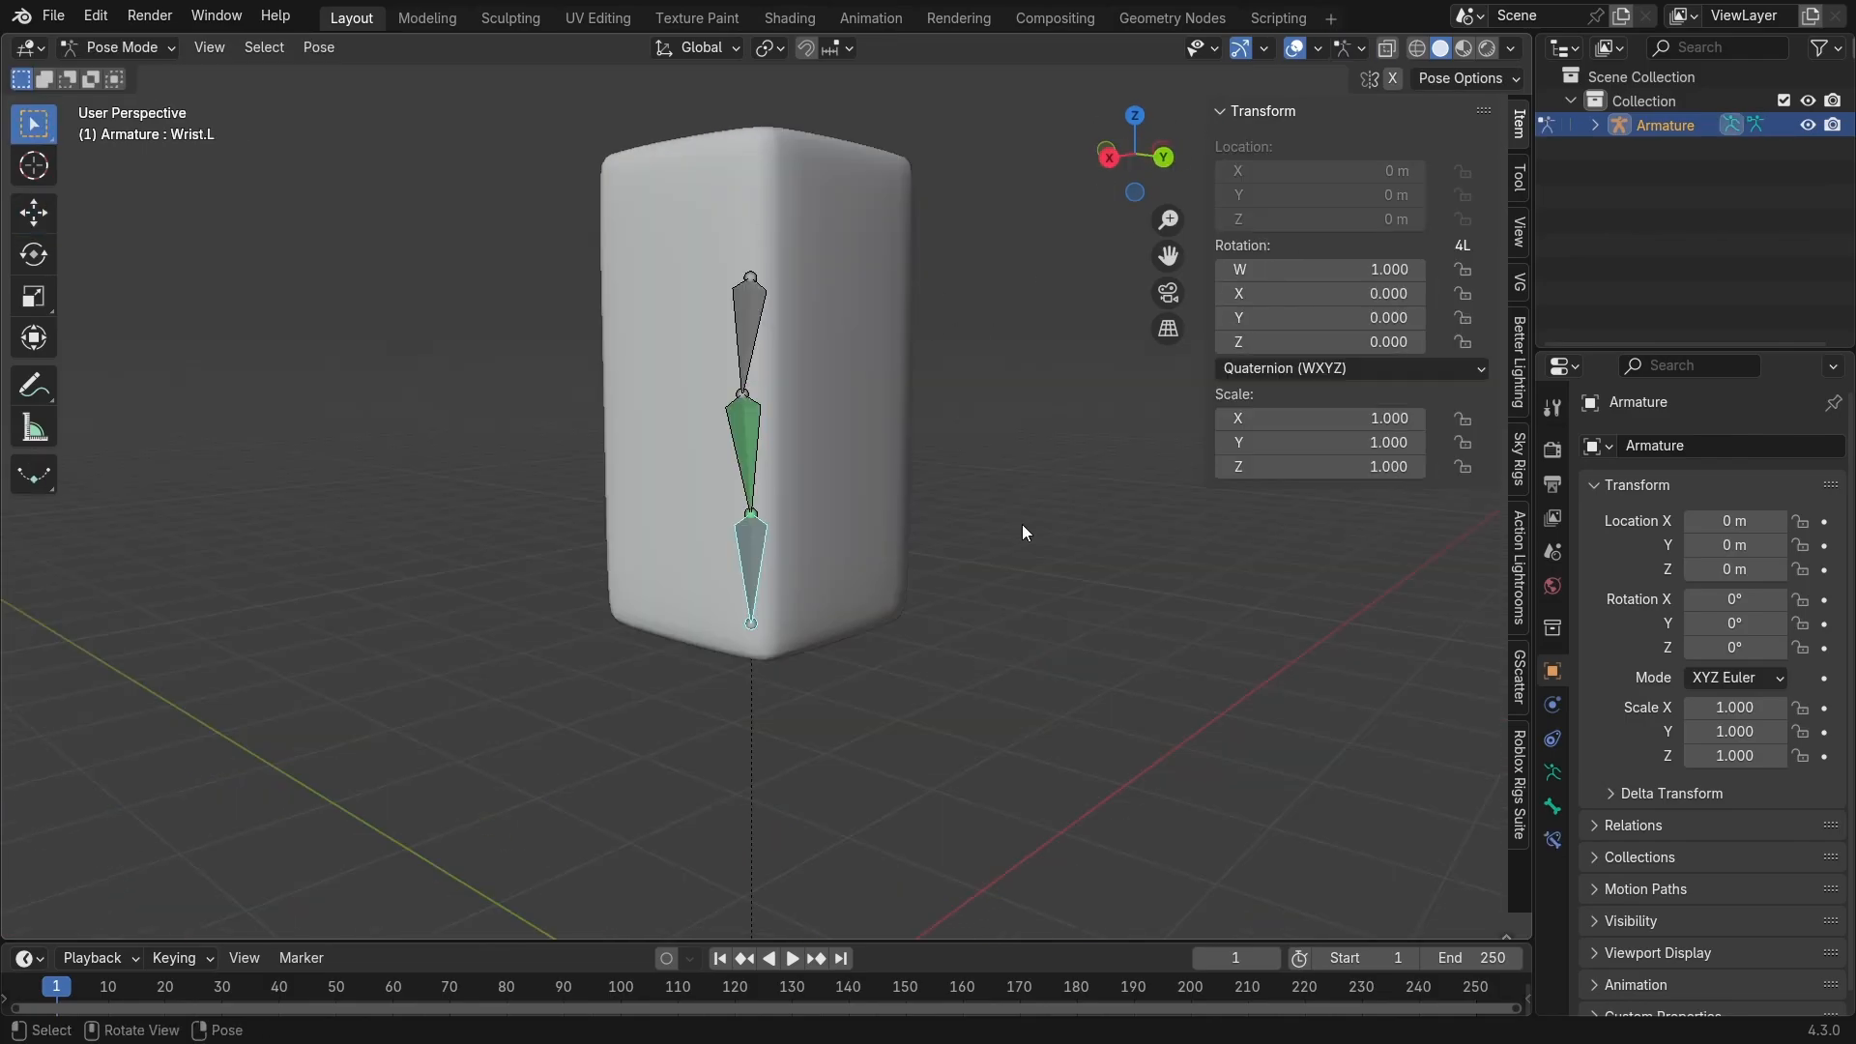